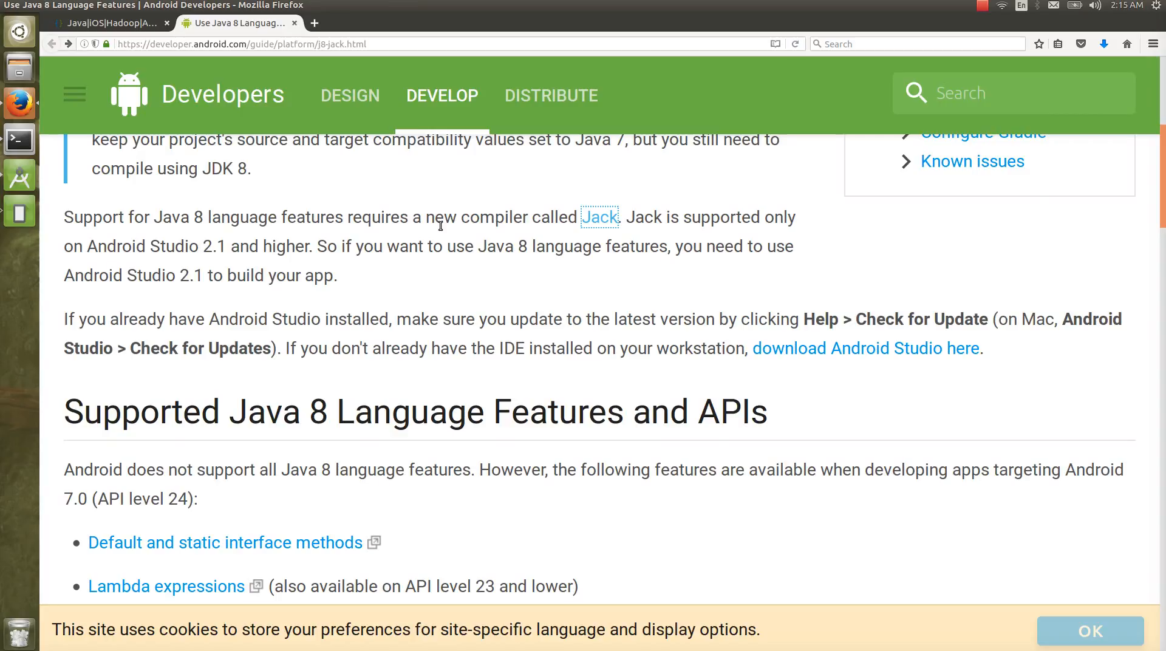
Scroll to the supported Java 8 features list and highlight 'does not support all Java 8 language features'
scroll(up, 3)
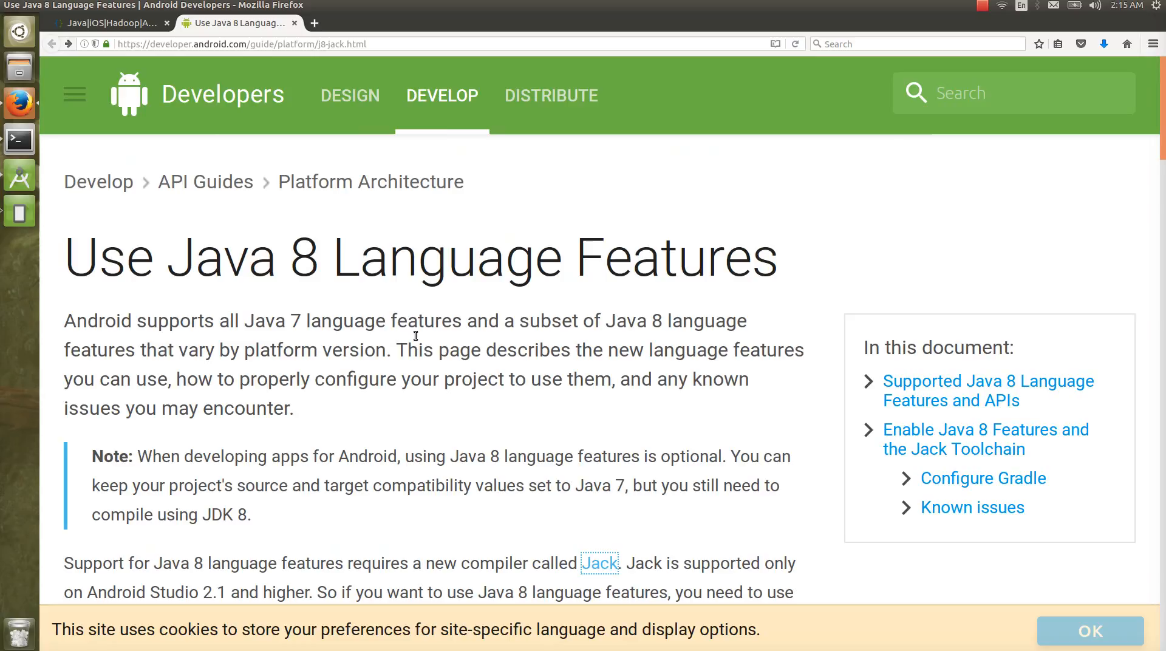
scroll(down, 3)
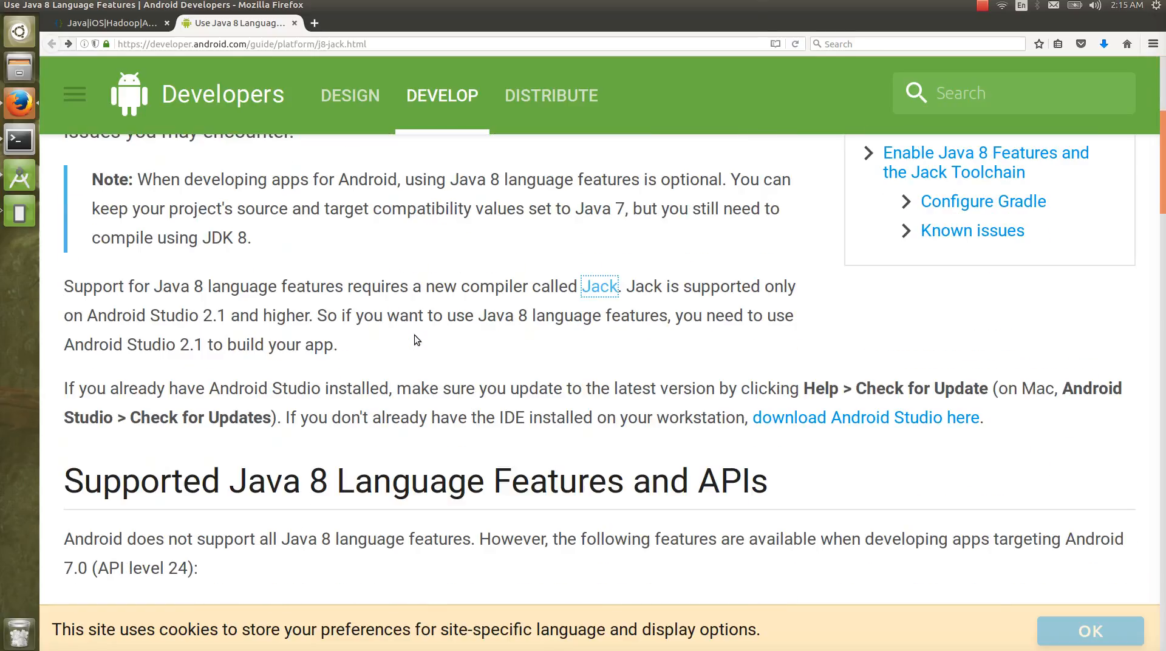
scroll(down, 3)
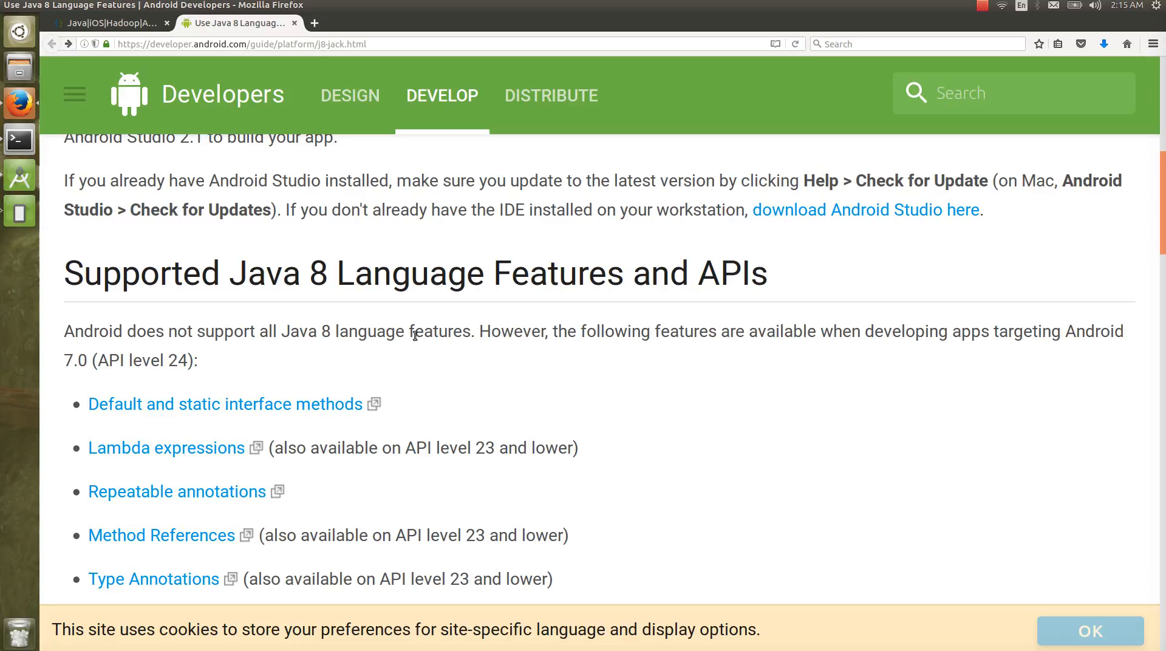
mouse_move(277, 331)
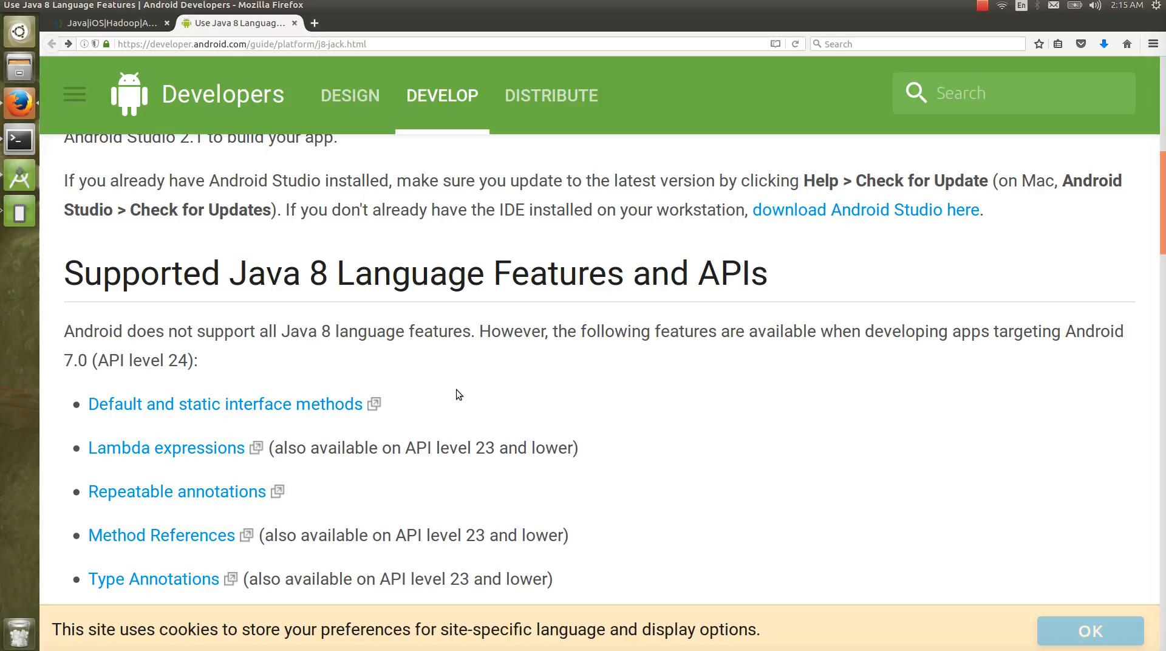
drag(126, 331, 312, 331)
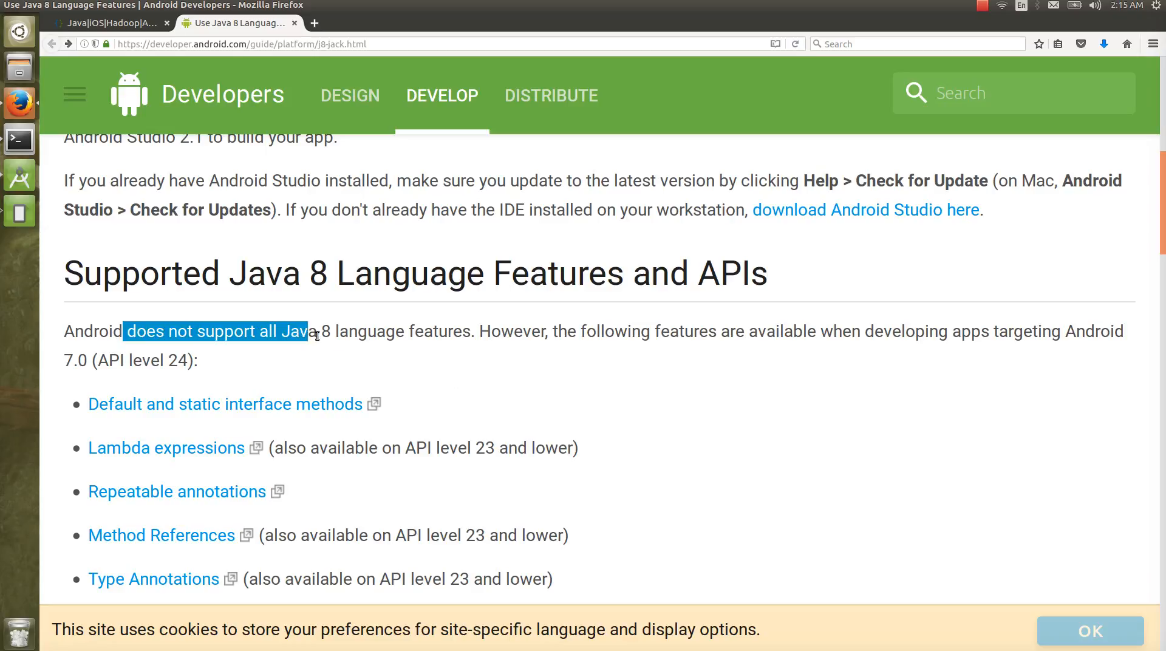
drag(305, 331, 461, 331)
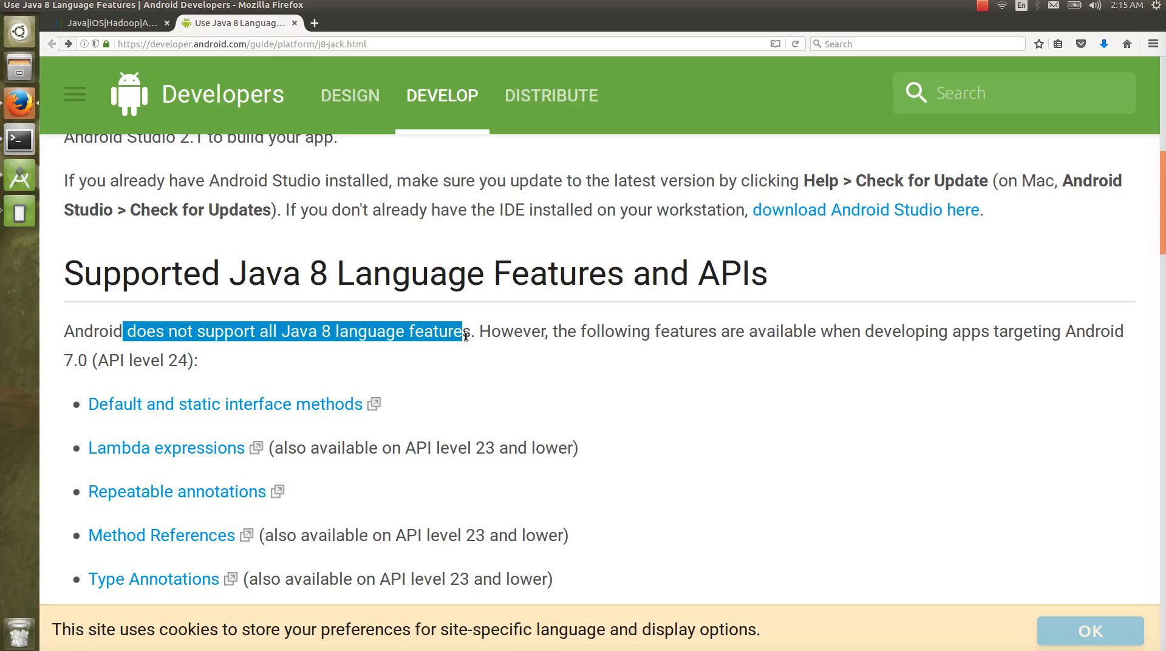
Scroll down to the full supported-feature list and the note on testing older Android versions
scroll(down, 3)
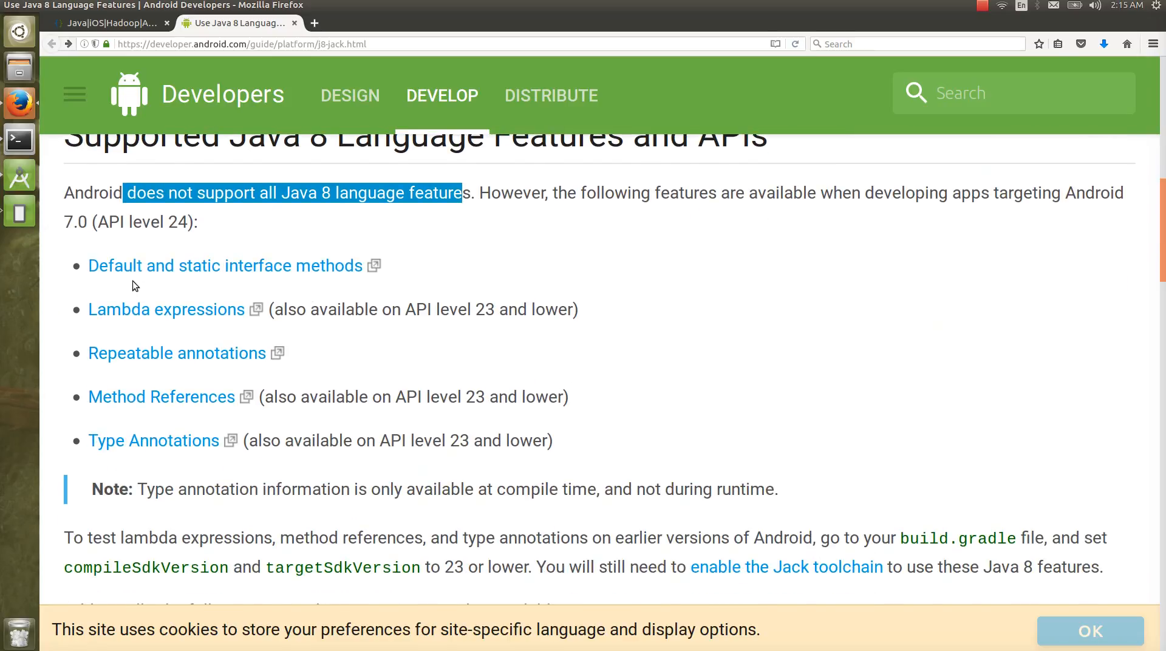
mouse_move(102, 271)
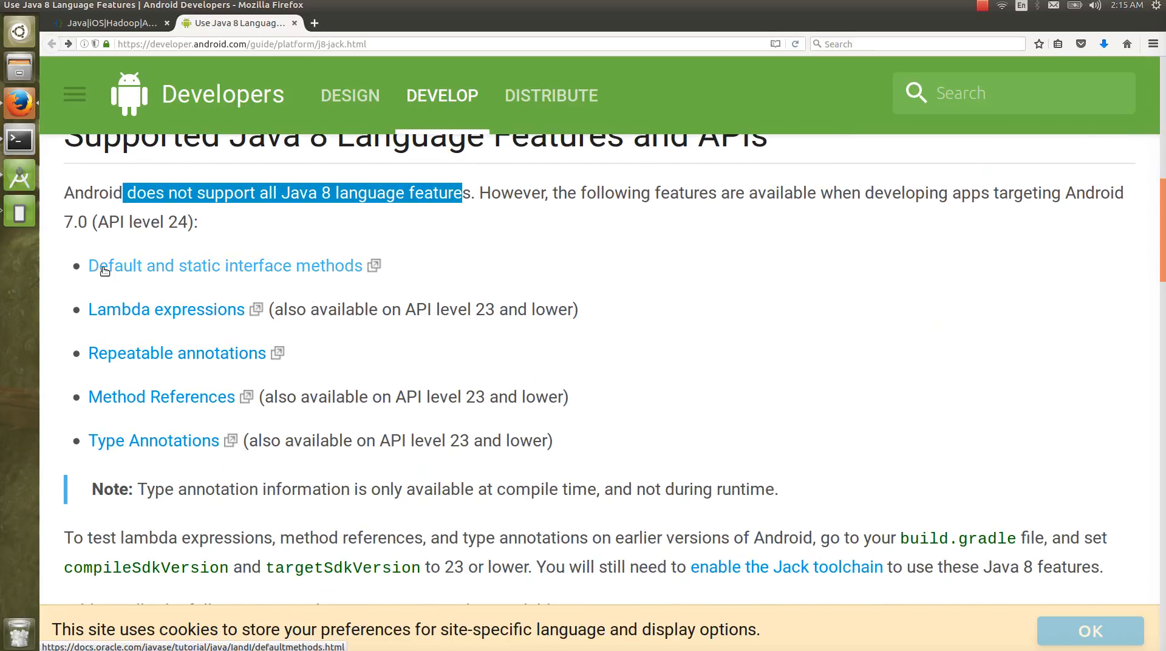
mouse_move(390, 278)
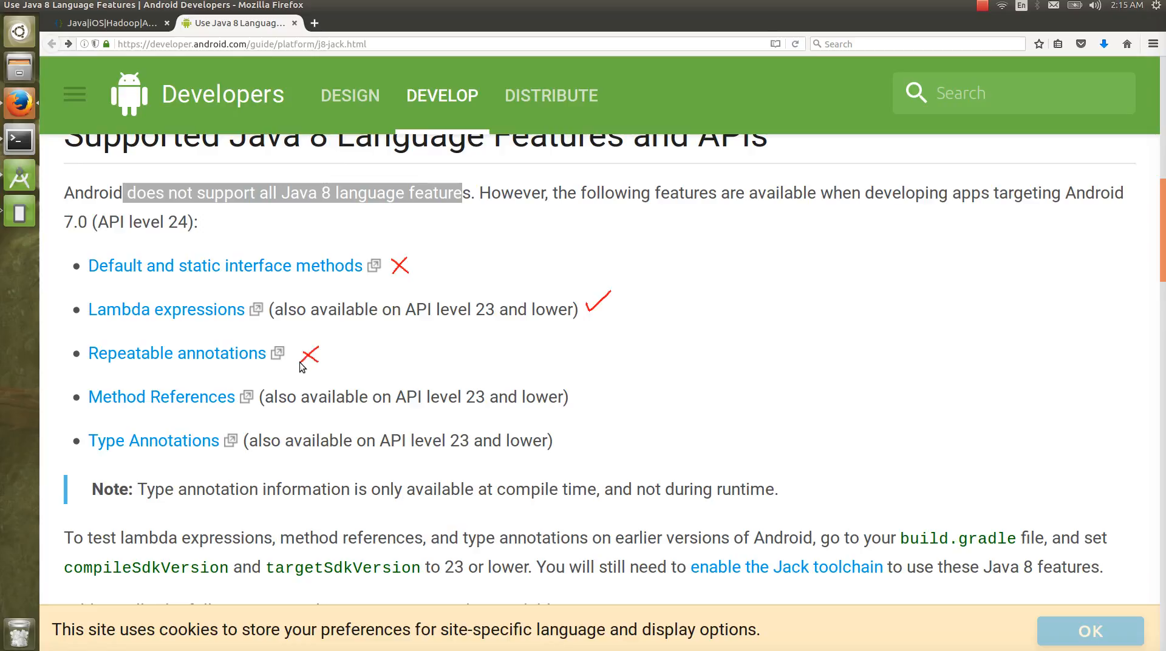
mouse_move(583, 400)
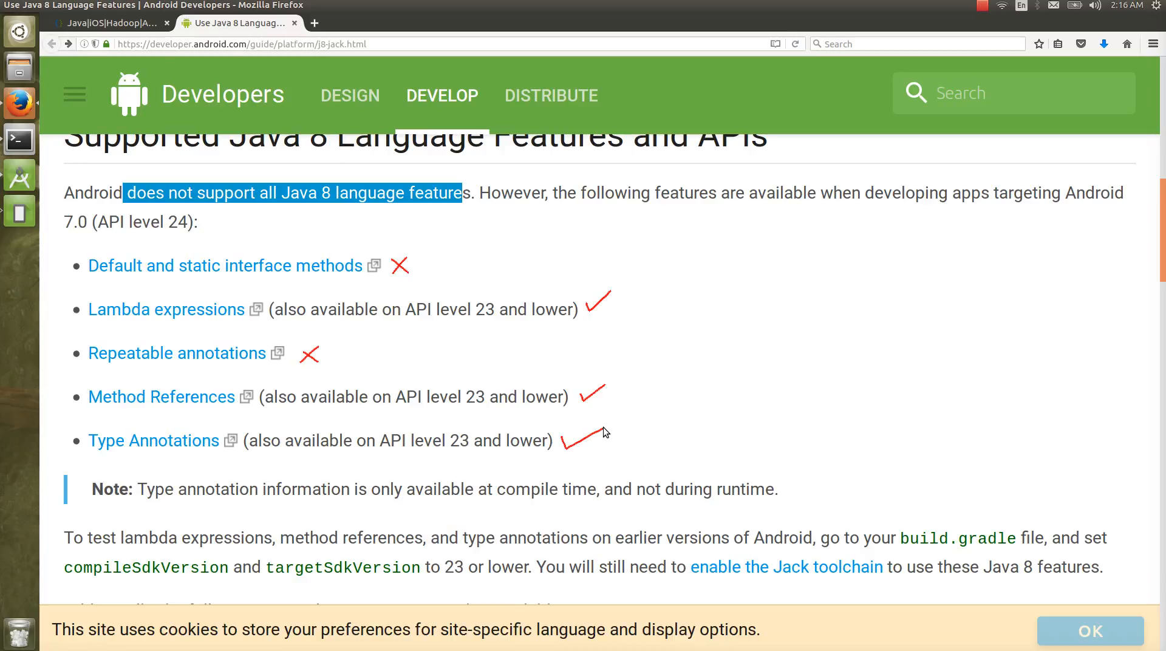
Scroll down to the 'Enable Java 8 Features and the Jack Toolchain' section
scroll(down, 3)
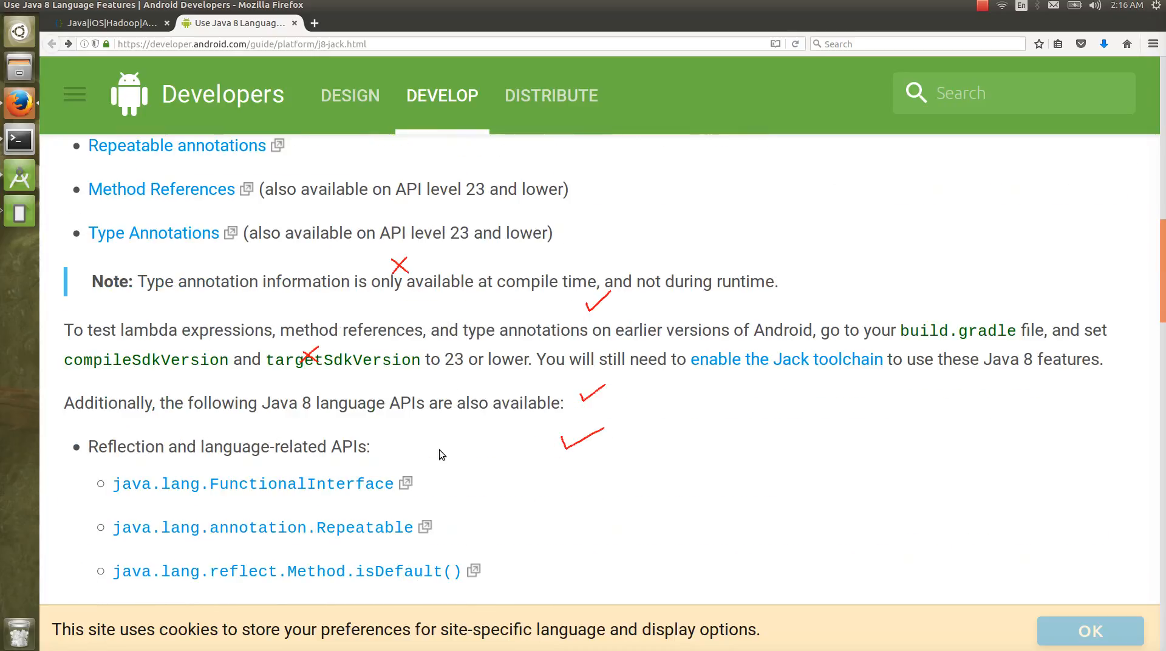
scroll(down, 3)
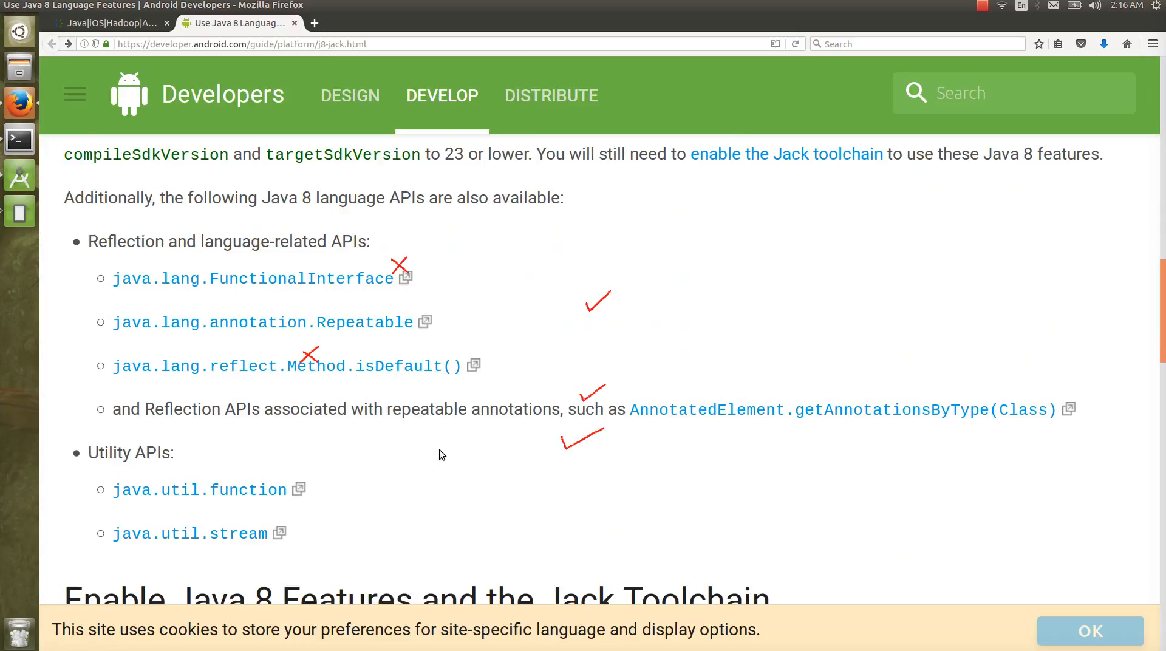
scroll(down, 3)
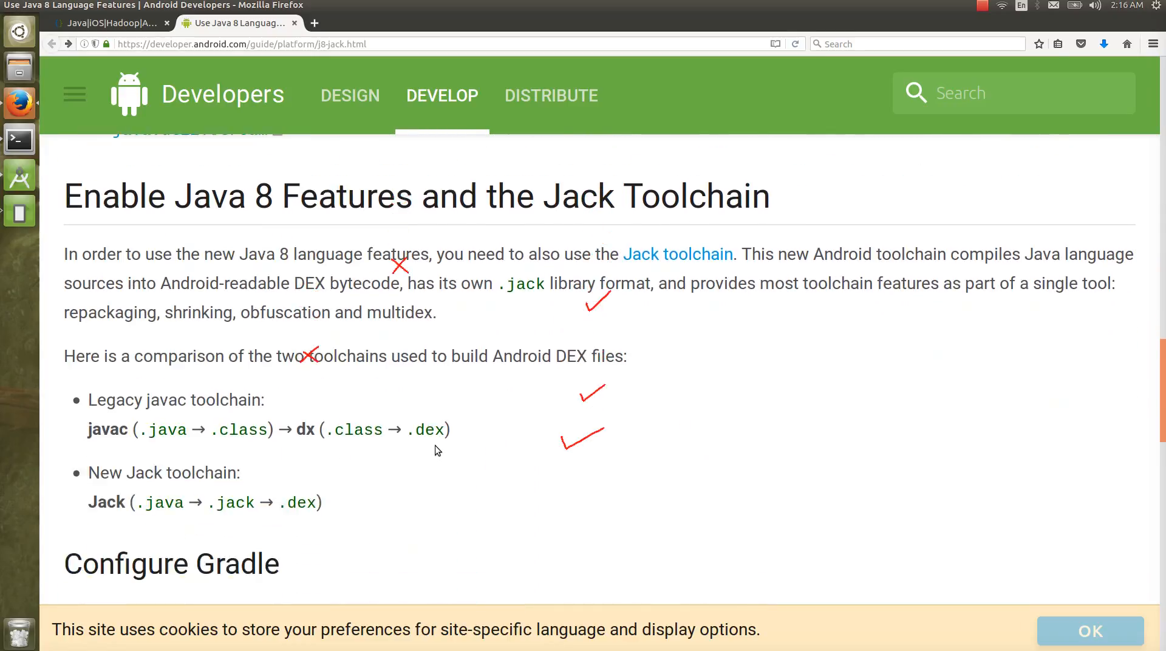
scroll(down, 3)
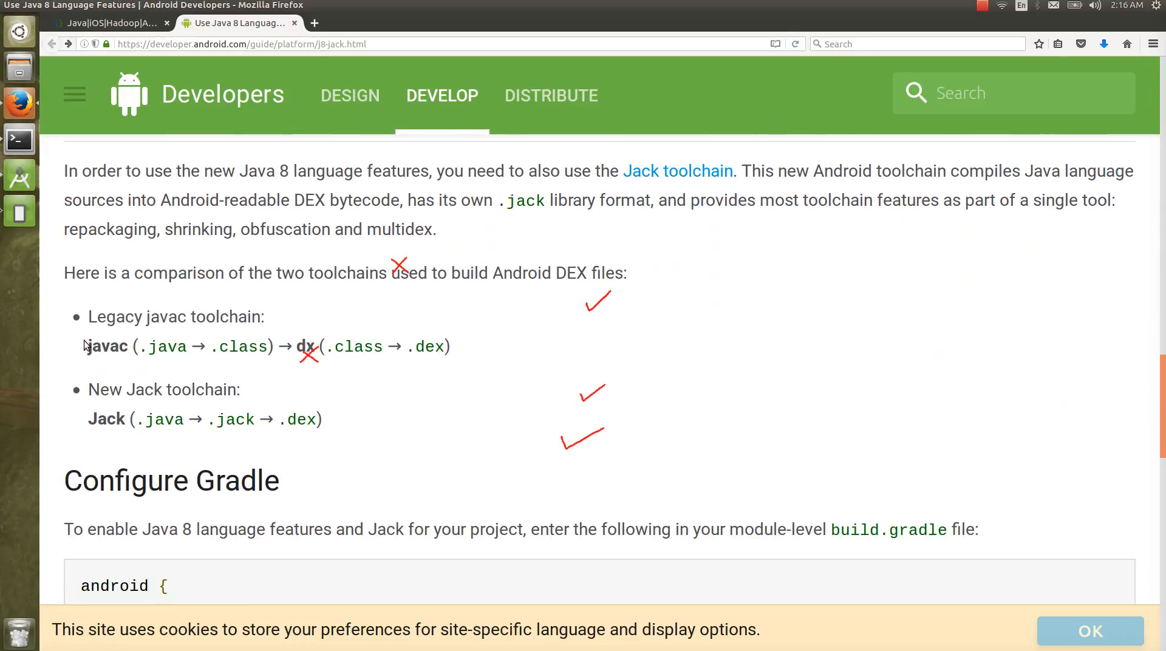
Highlight the legacy javac and dx toolchain steps, then scroll to Configure Gradle
double_click(104, 347)
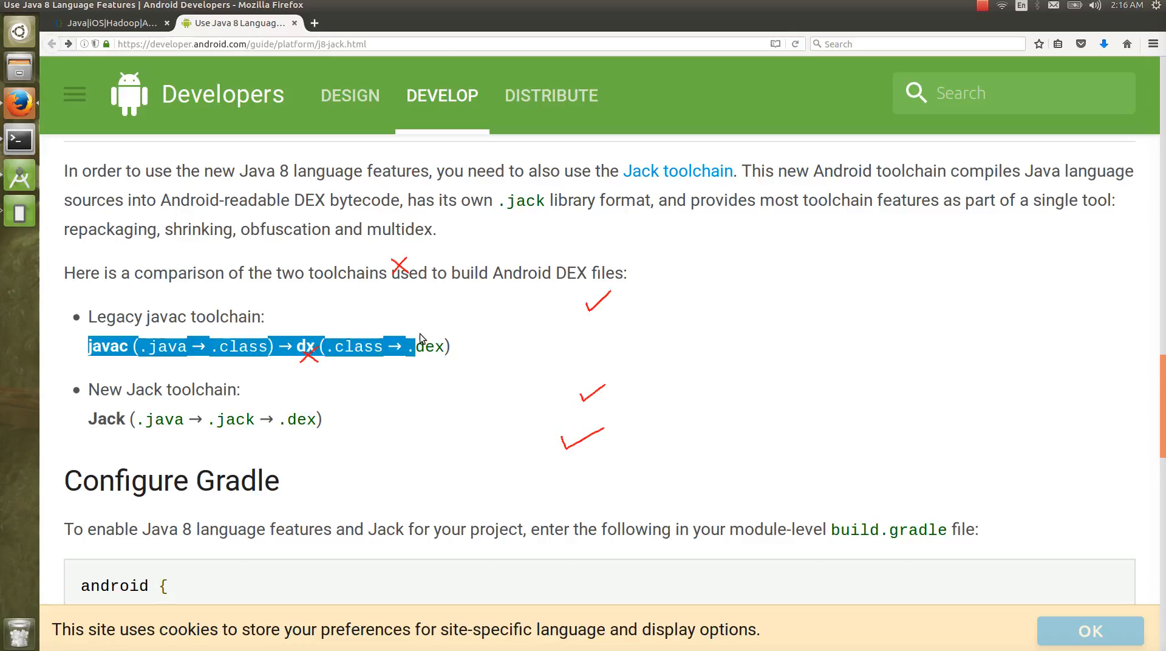
click(125, 382)
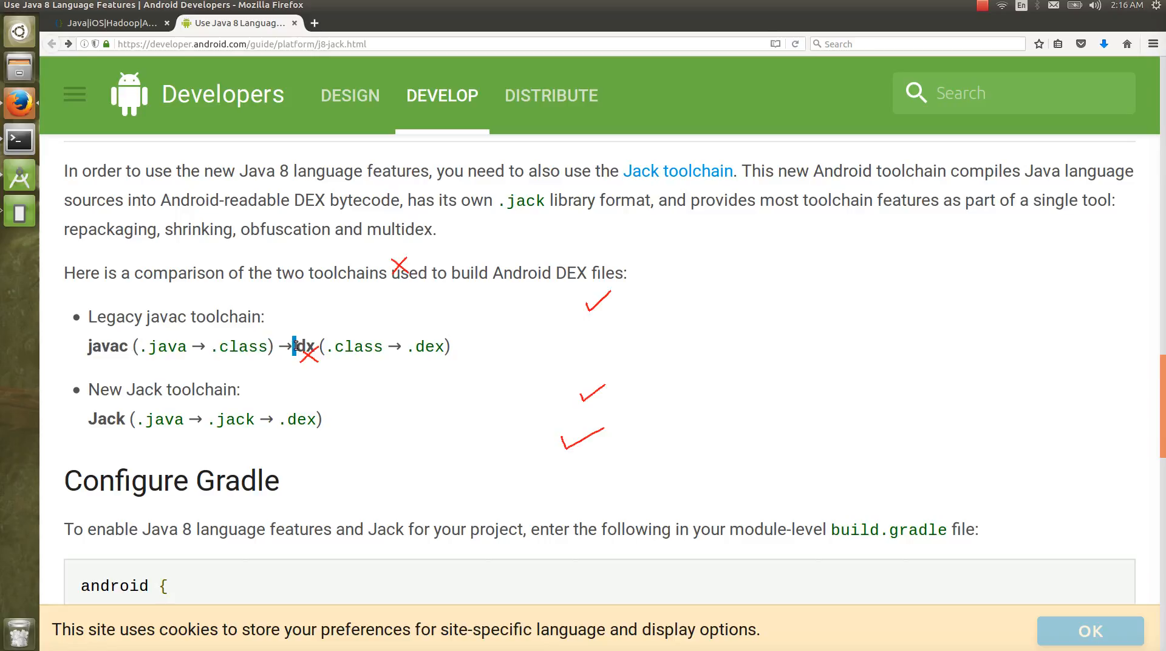
double_click(304, 346)
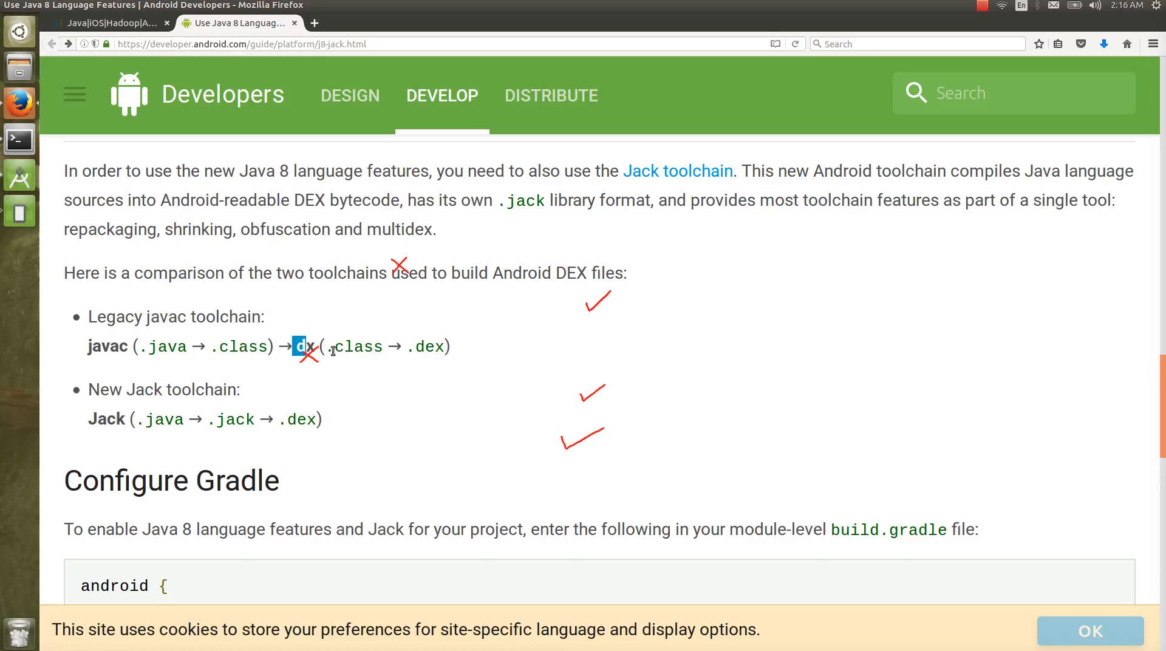
mouse_move(187, 434)
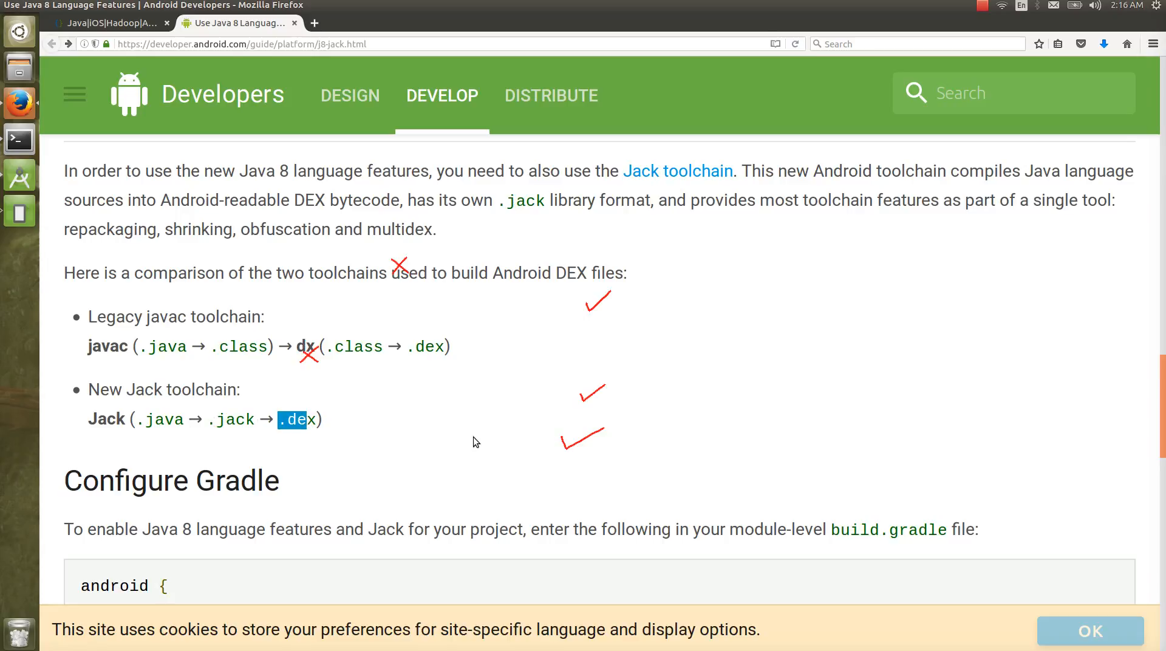
scroll(down, 3)
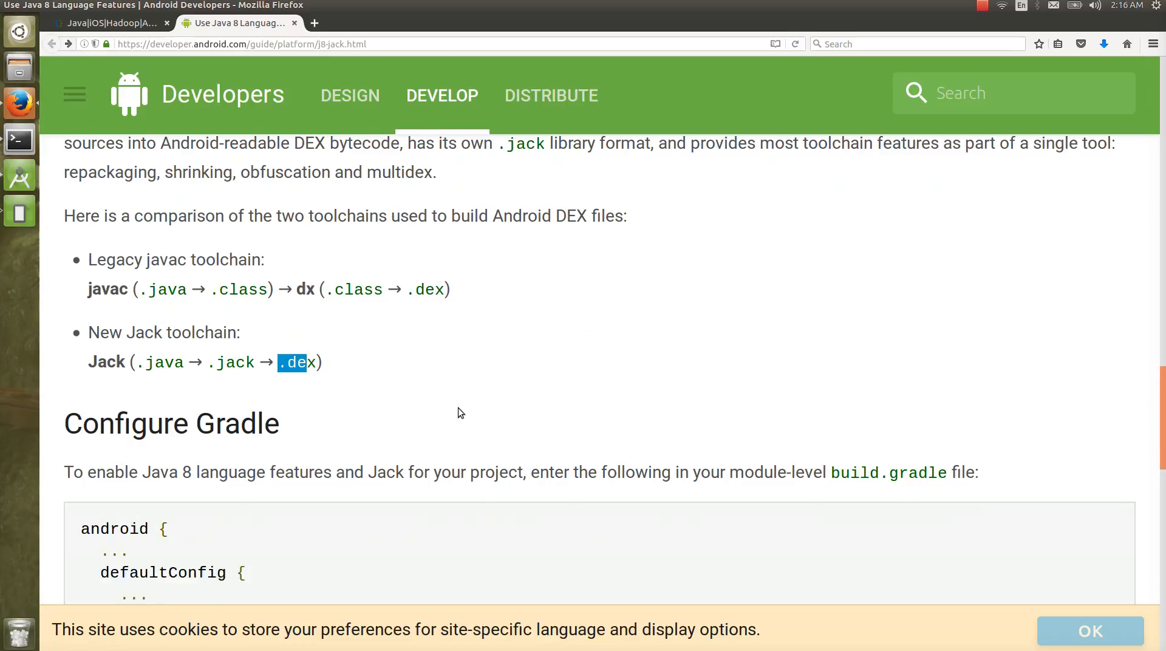
scroll(down, 3)
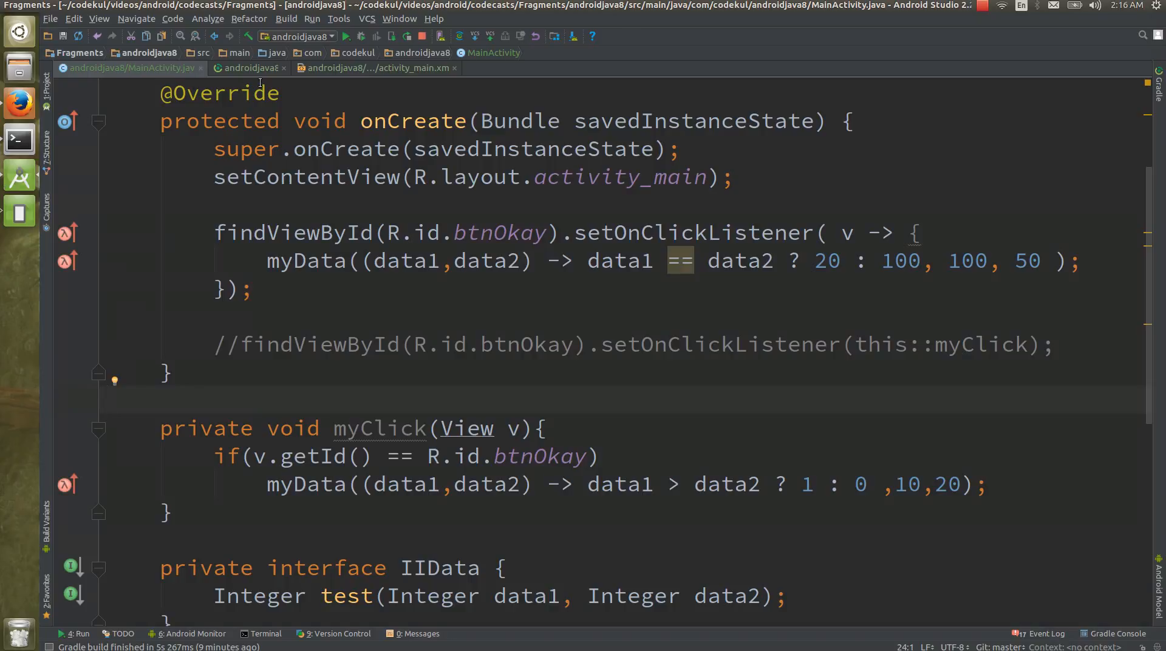
Highlight the jackOptions setting in the module's build.gradle
click(249, 68)
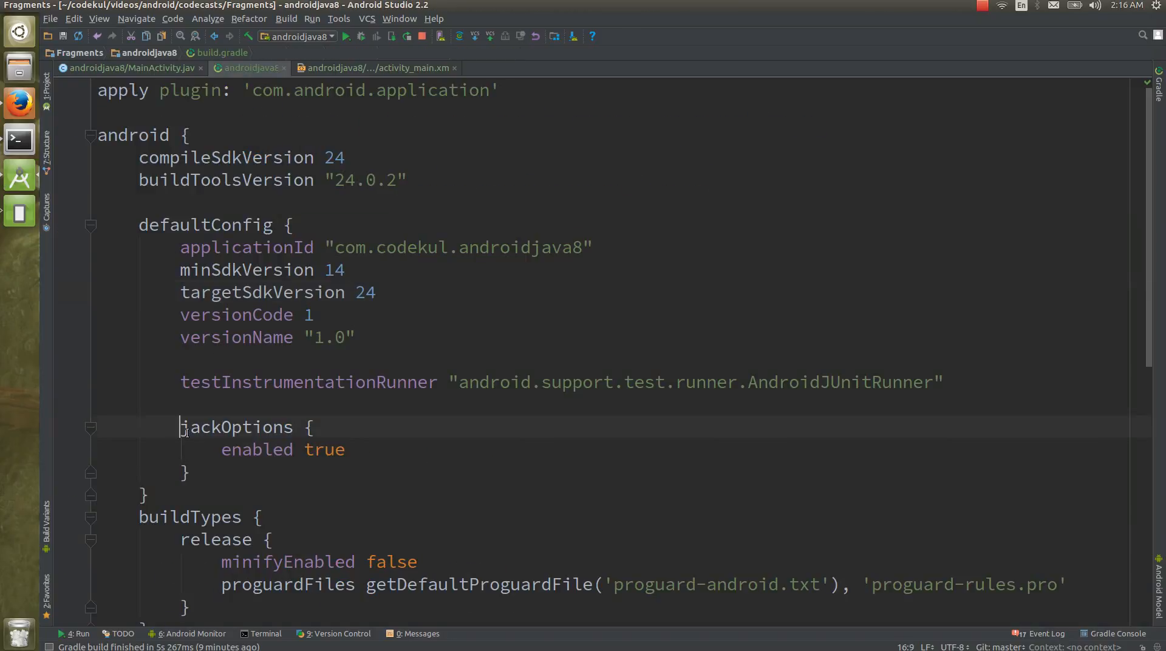
double_click(257, 449)
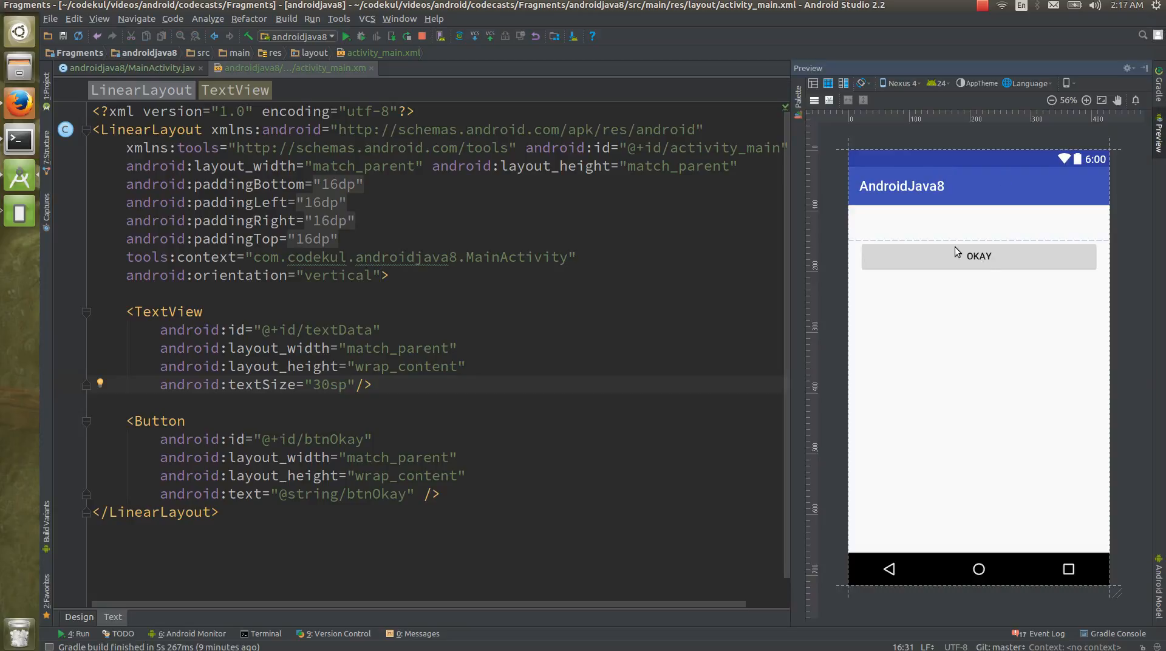
mouse_move(899, 242)
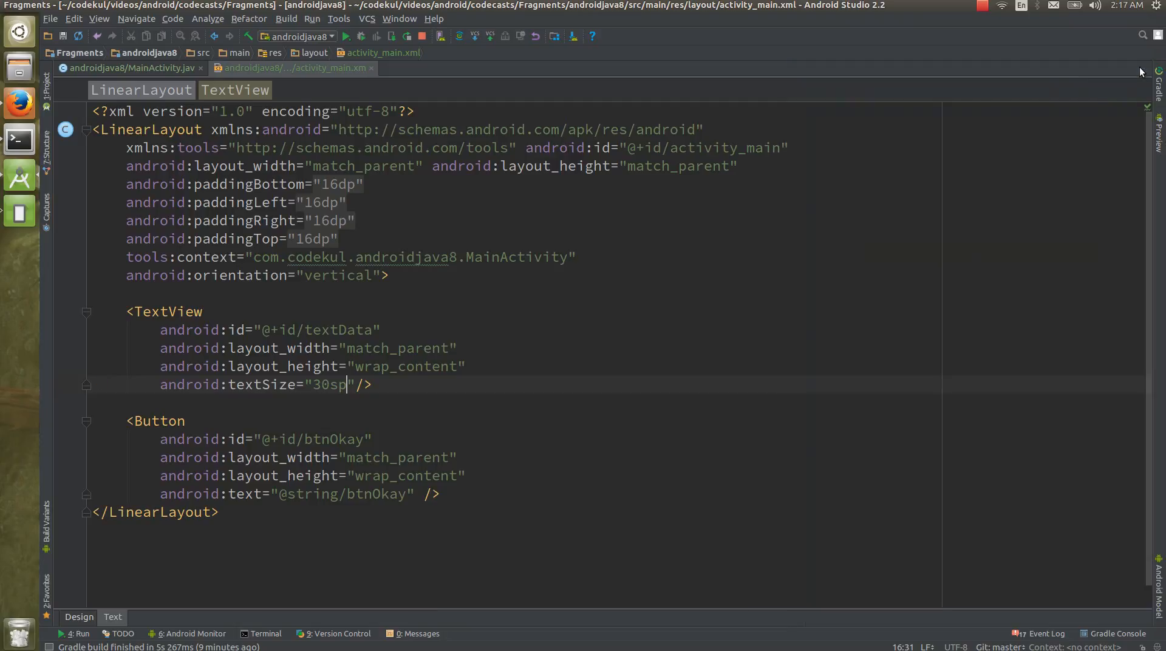
Close the activity_main layout Preview pane
click(136, 67)
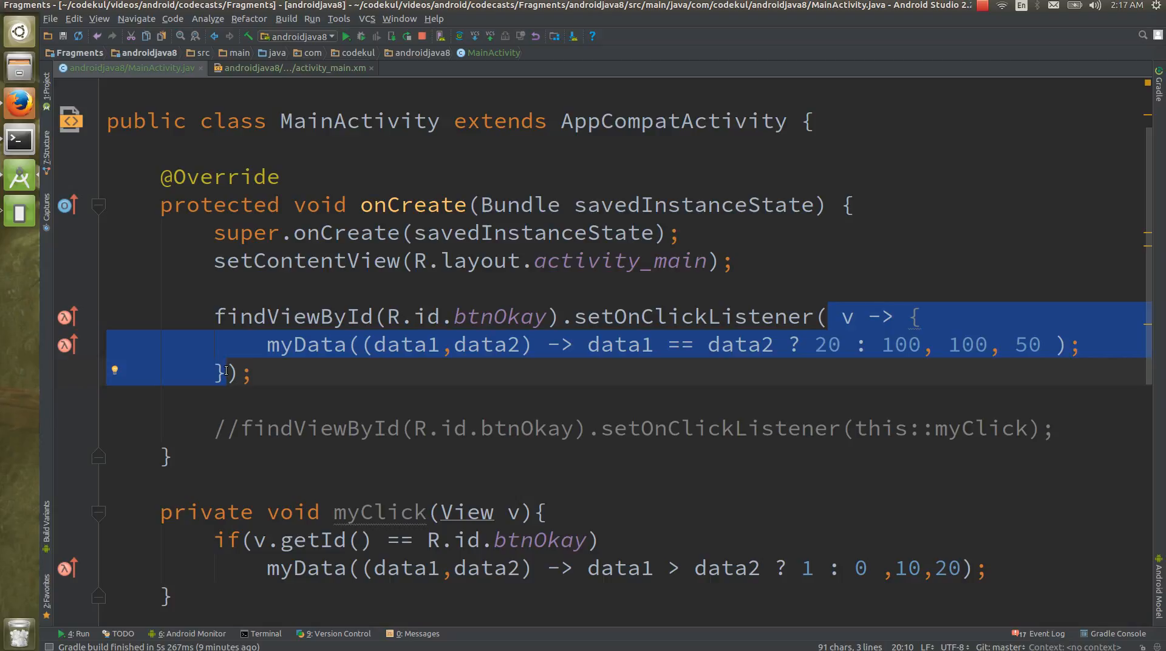
mouse_move(51, 86)
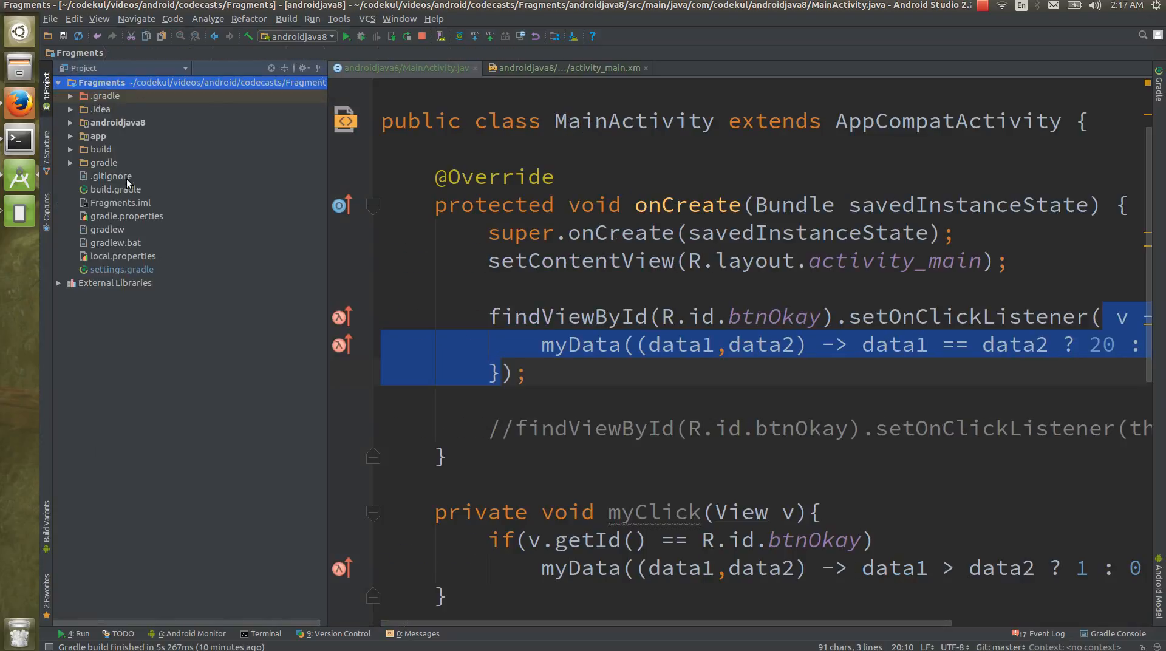
Remove the comment markers around the lambda setOnClickListener block, beside the this::myClick listener
click(98, 135)
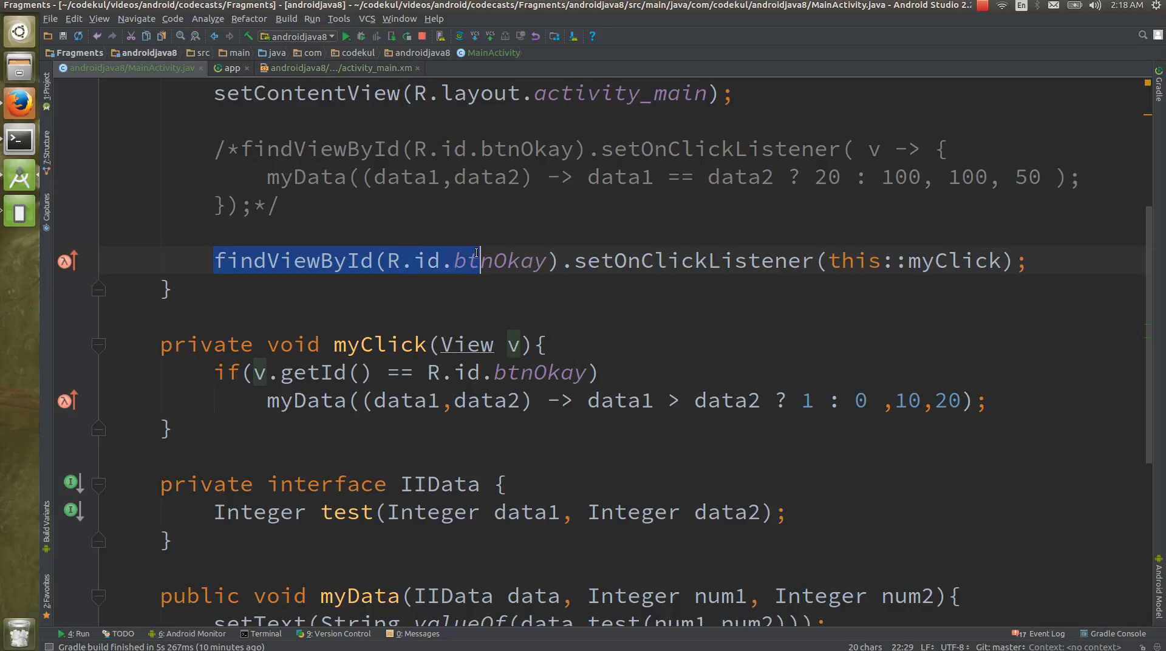
click(667, 260)
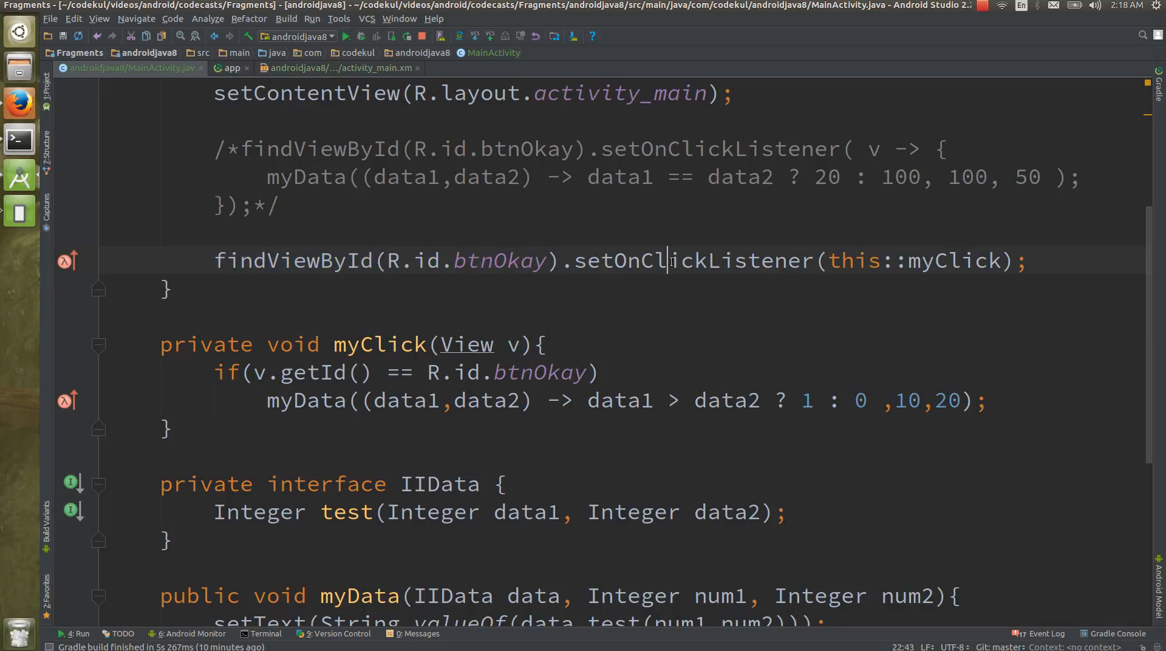
double_click(852, 260)
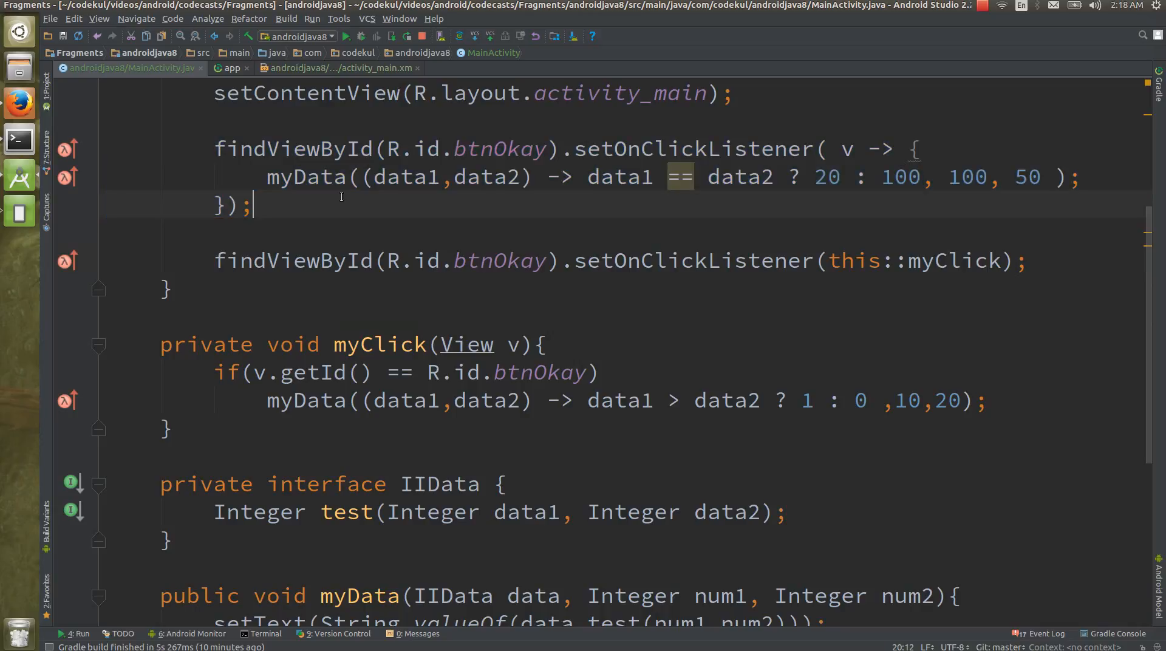
drag(851, 148, 253, 207)
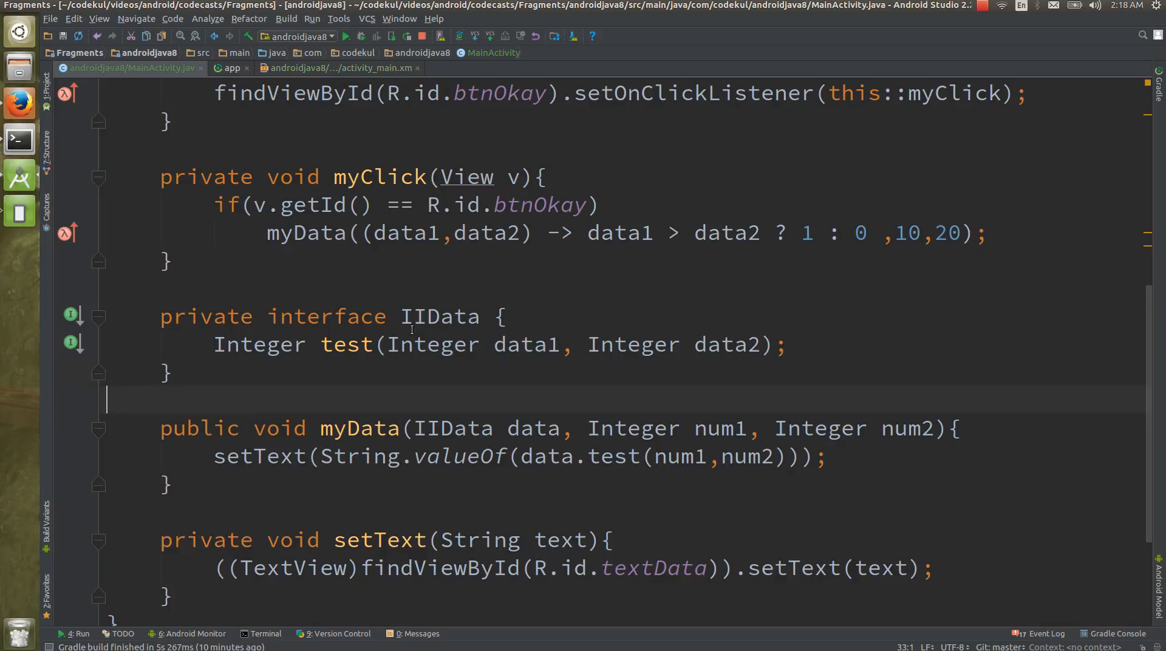
double_click(438, 316)
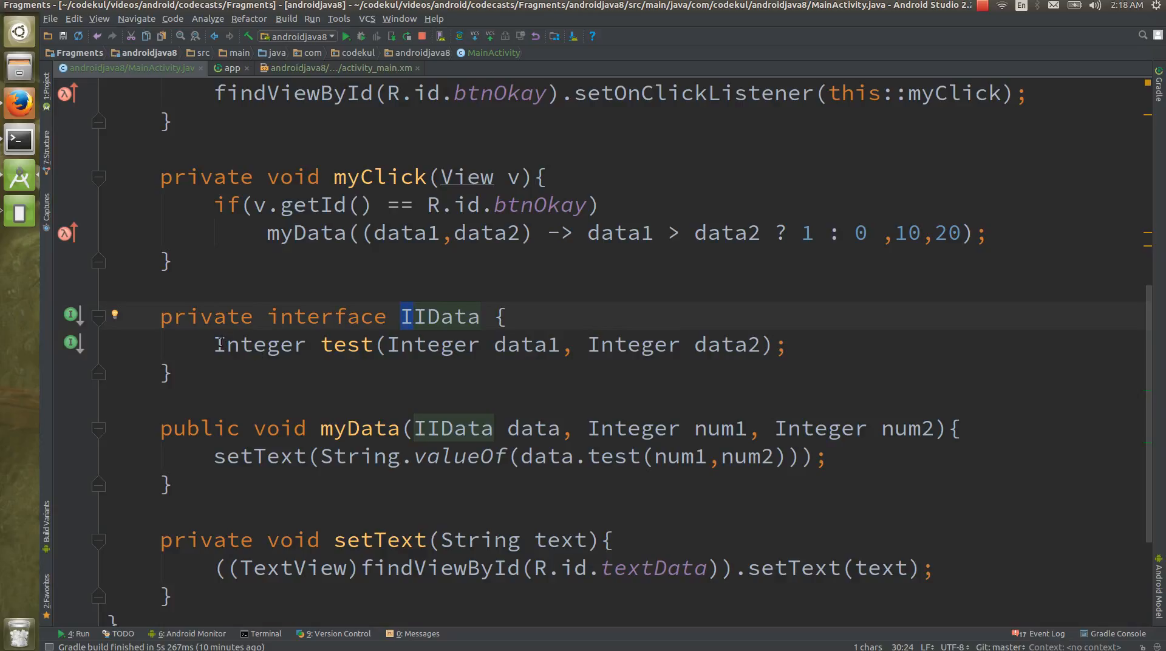
double_click(258, 344)
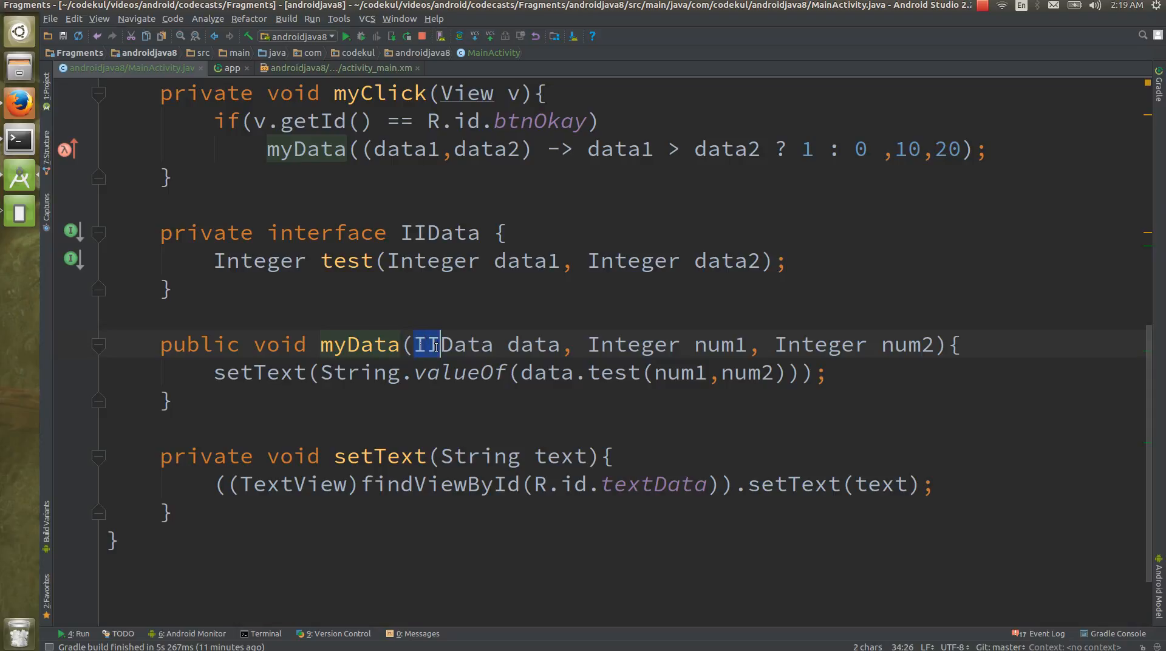
drag(414, 344, 563, 345)
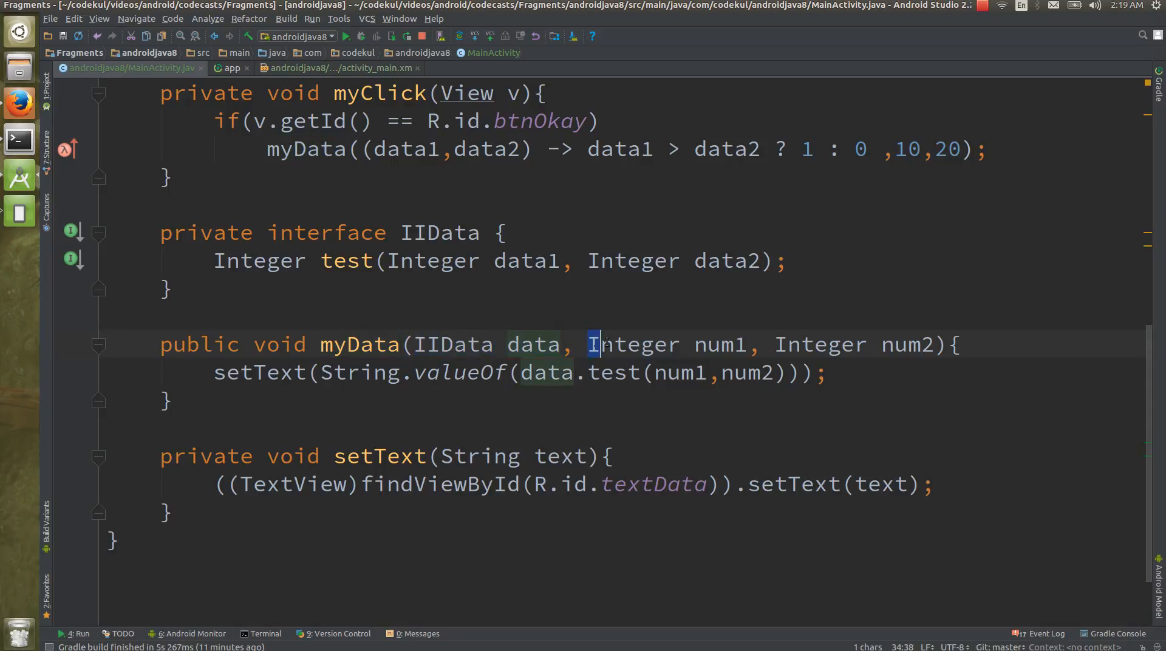
drag(596, 344, 935, 344)
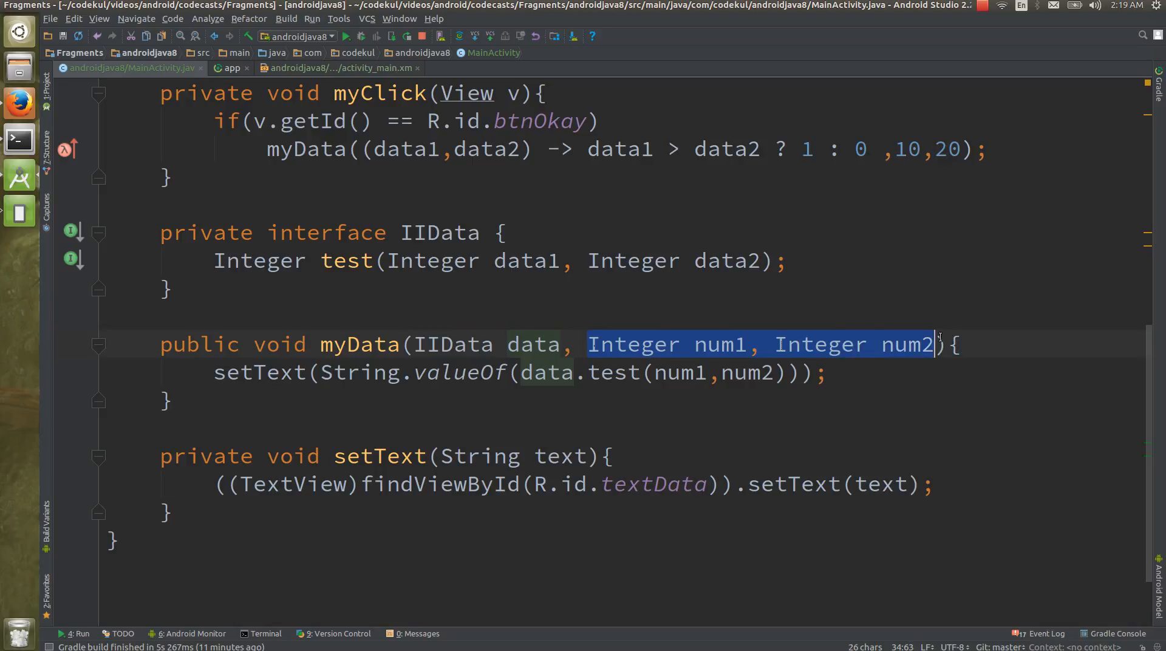
double_click(257, 373)
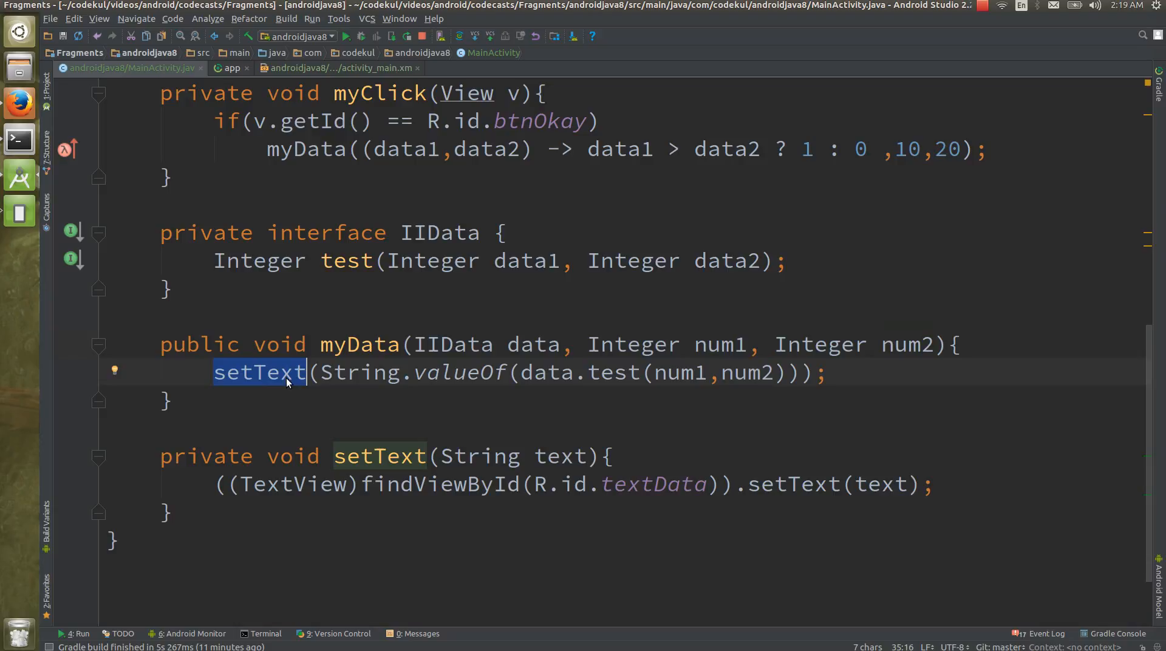
click(214, 484)
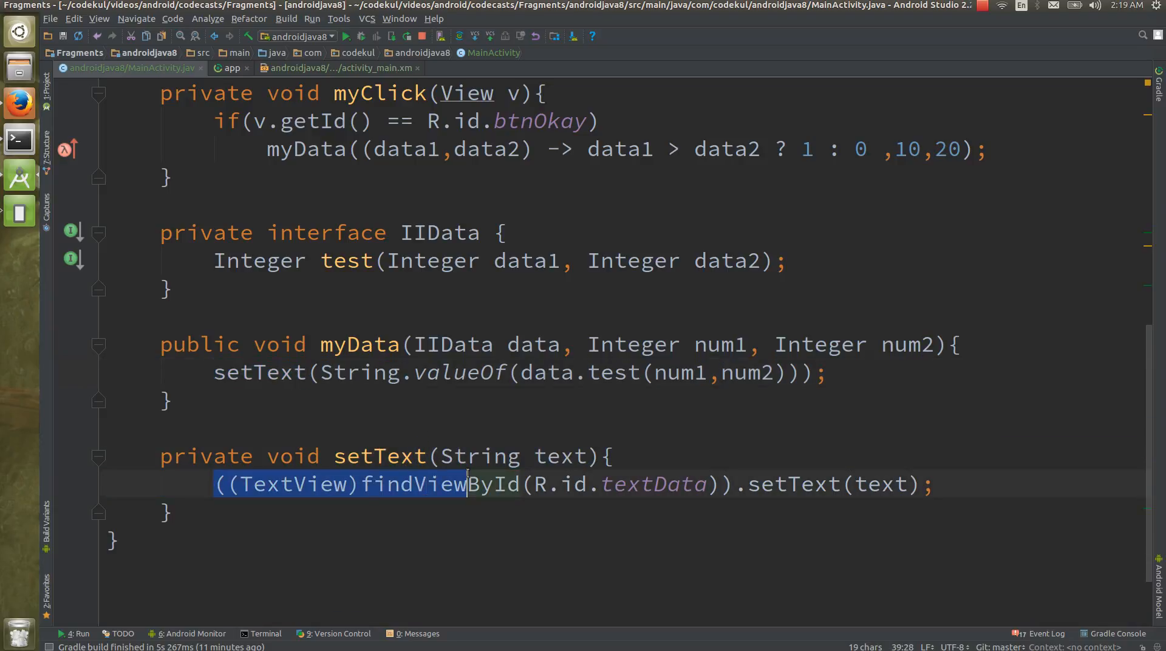
drag(467, 484, 703, 484)
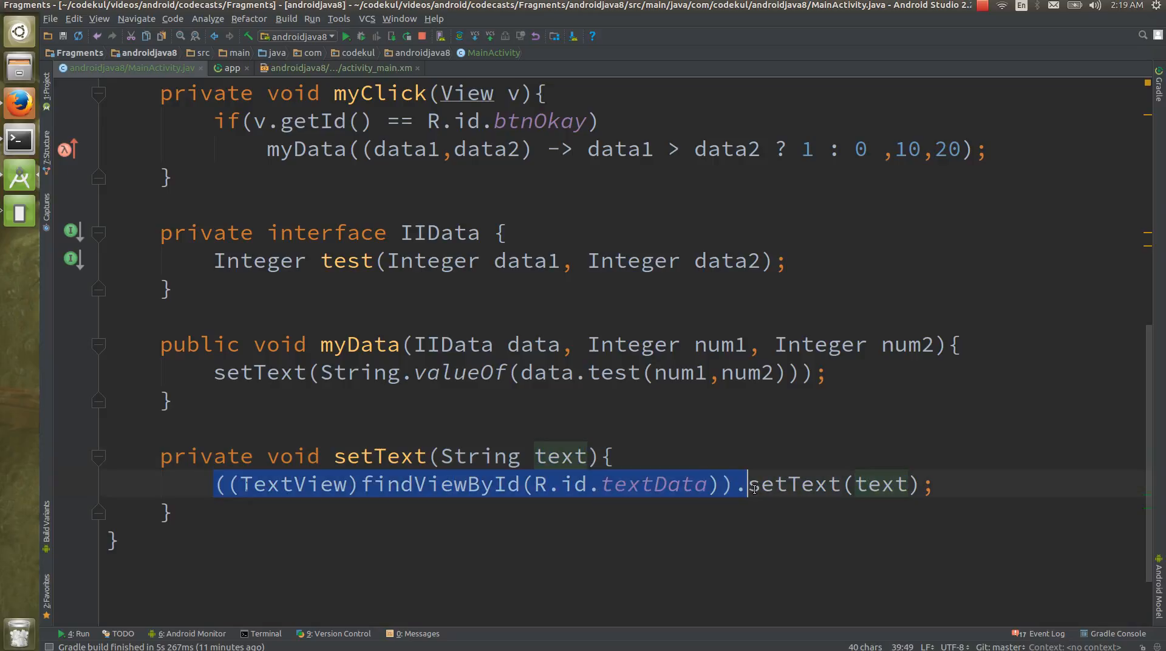
double_click(880, 484)
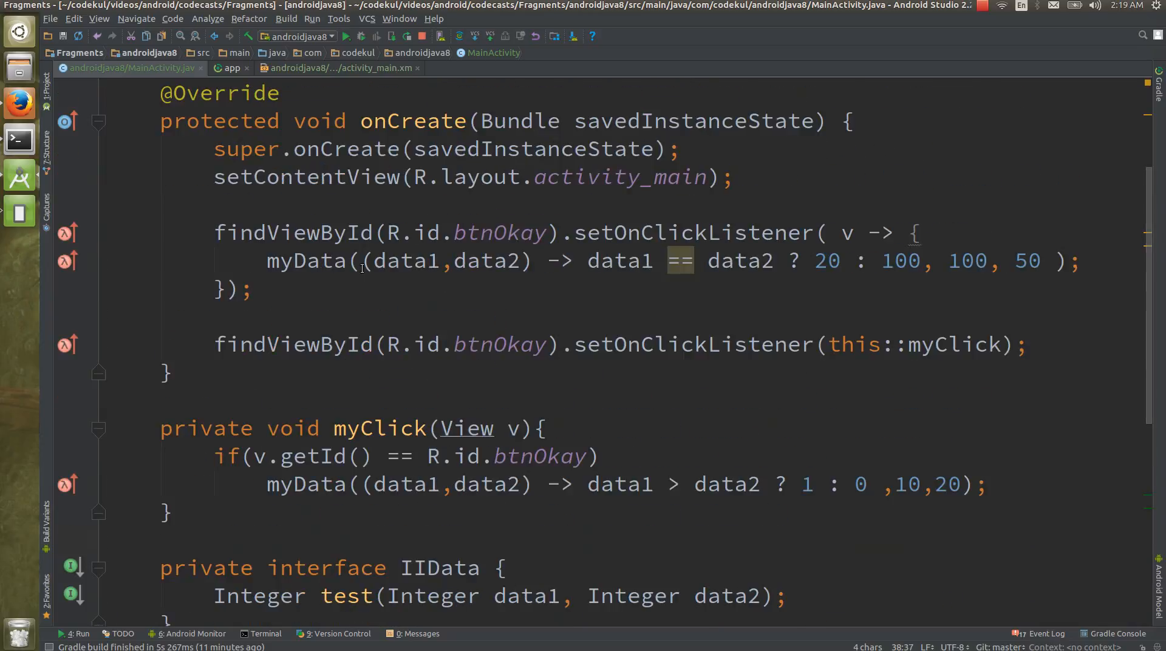
scroll(down, 3)
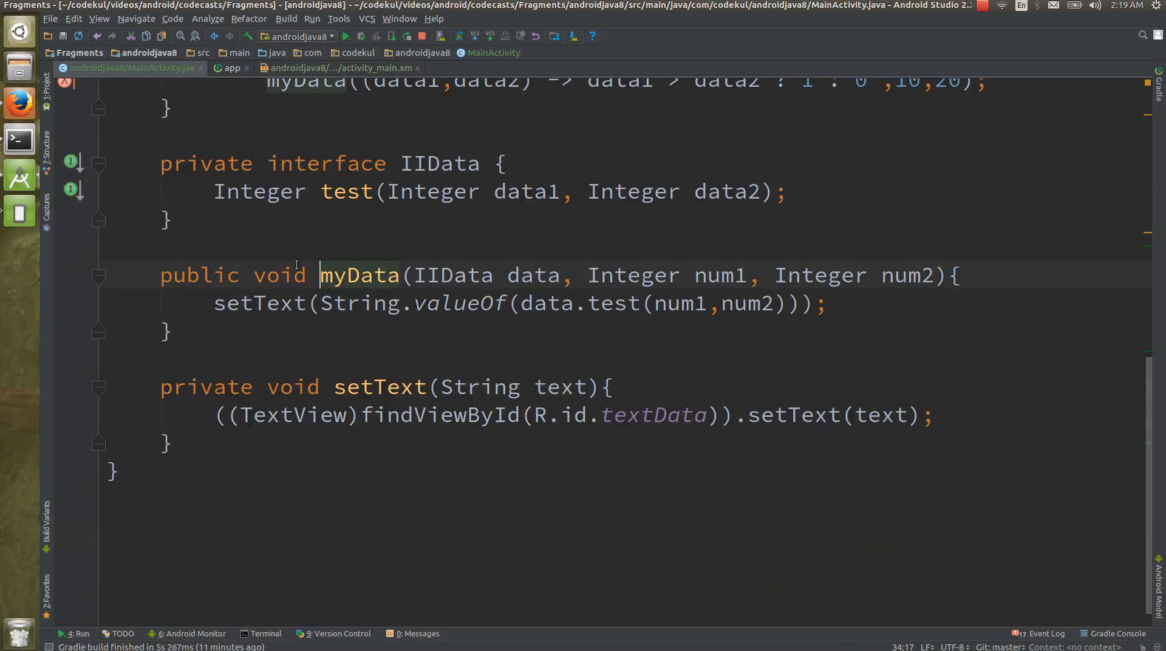
double_click(359, 275)
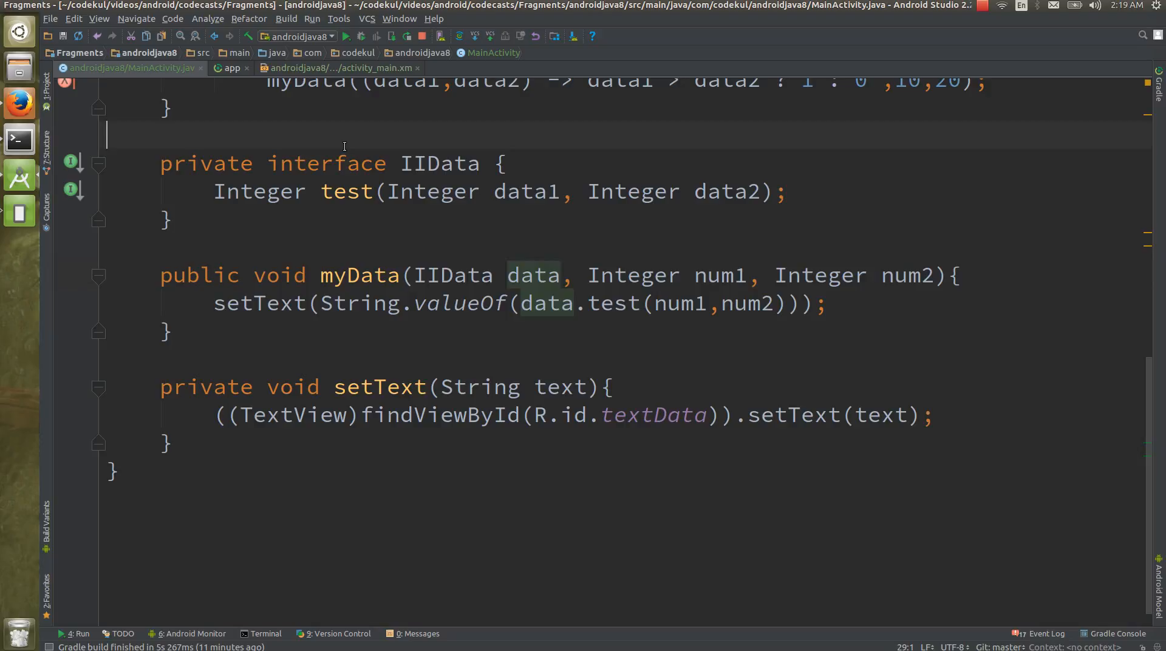
text(@FunctionalInterface)
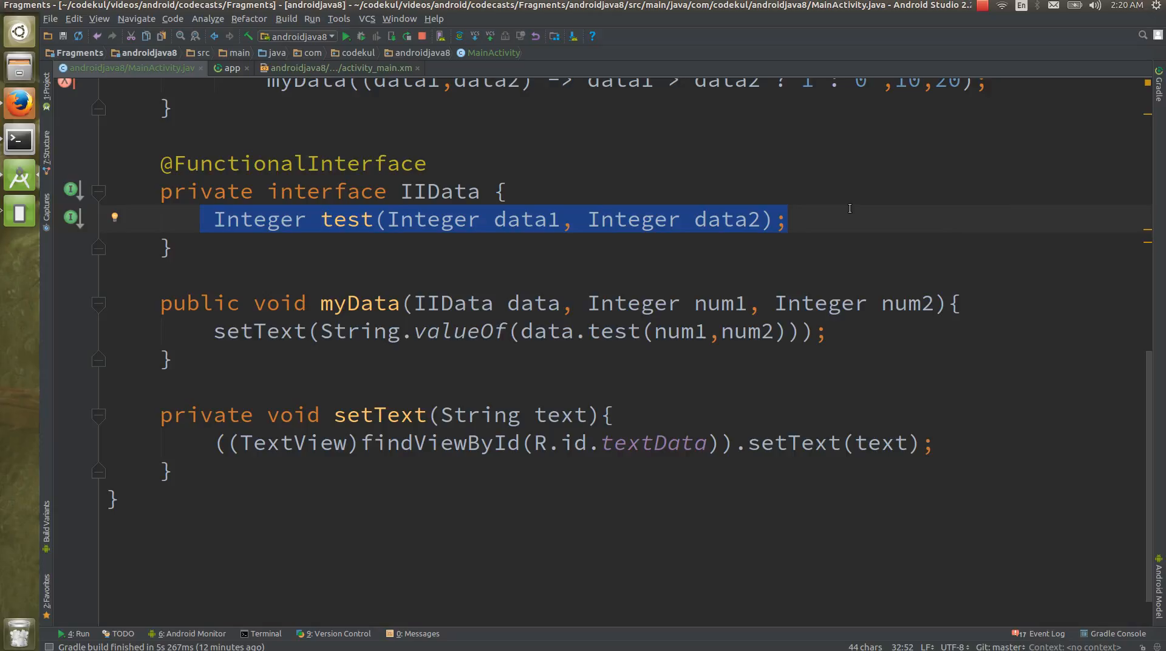
key(Return)
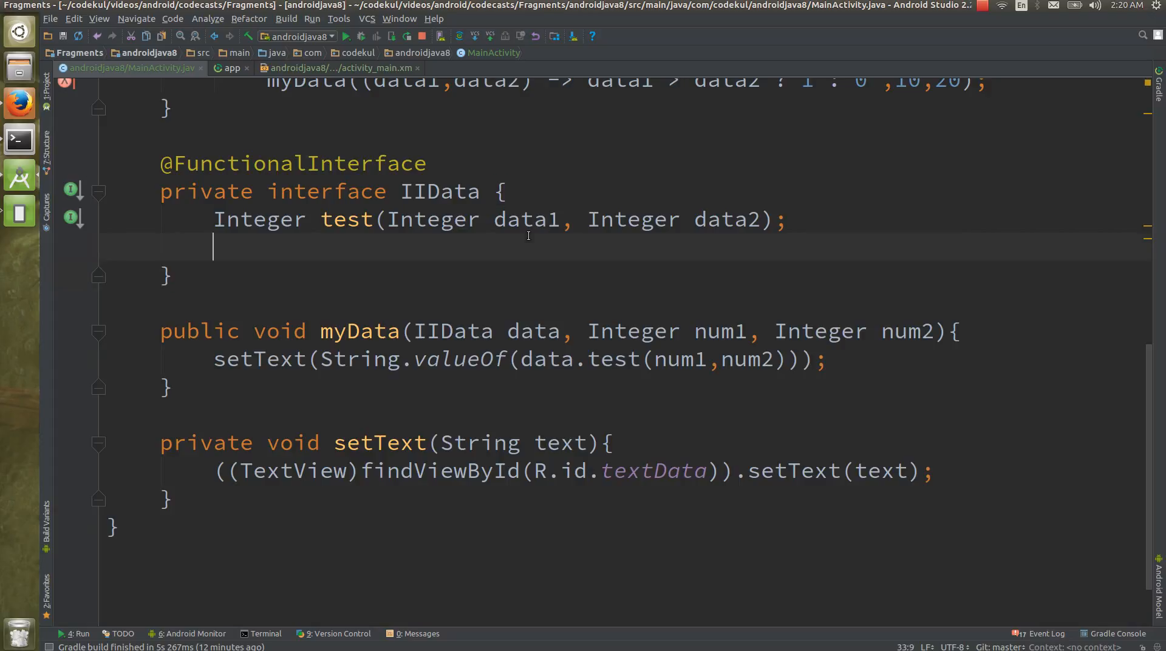
click(229, 68)
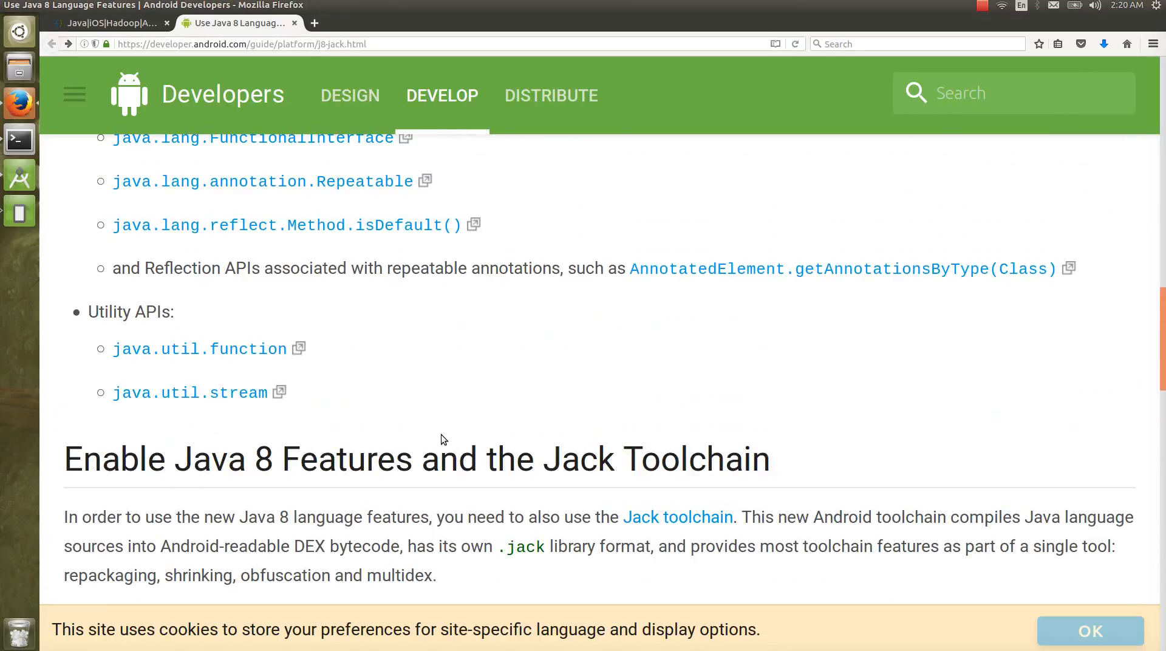
Review the Java 8 features page, run Gradle Sync Now, and return to MainActivity.java
scroll(up, 3)
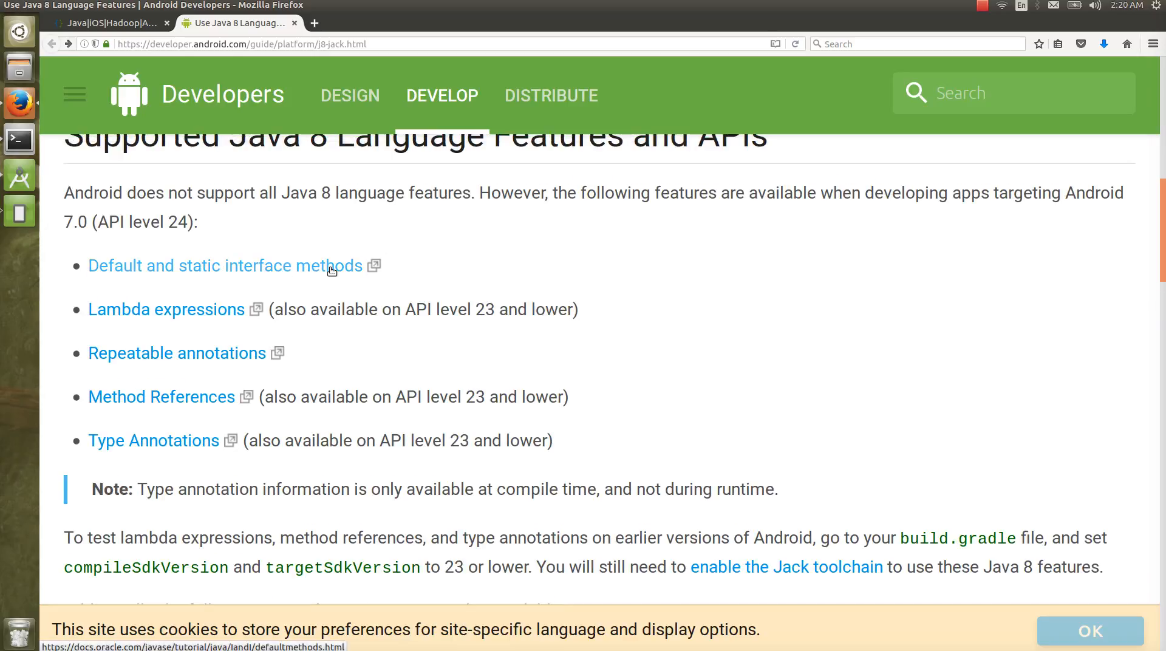
mouse_move(423, 262)
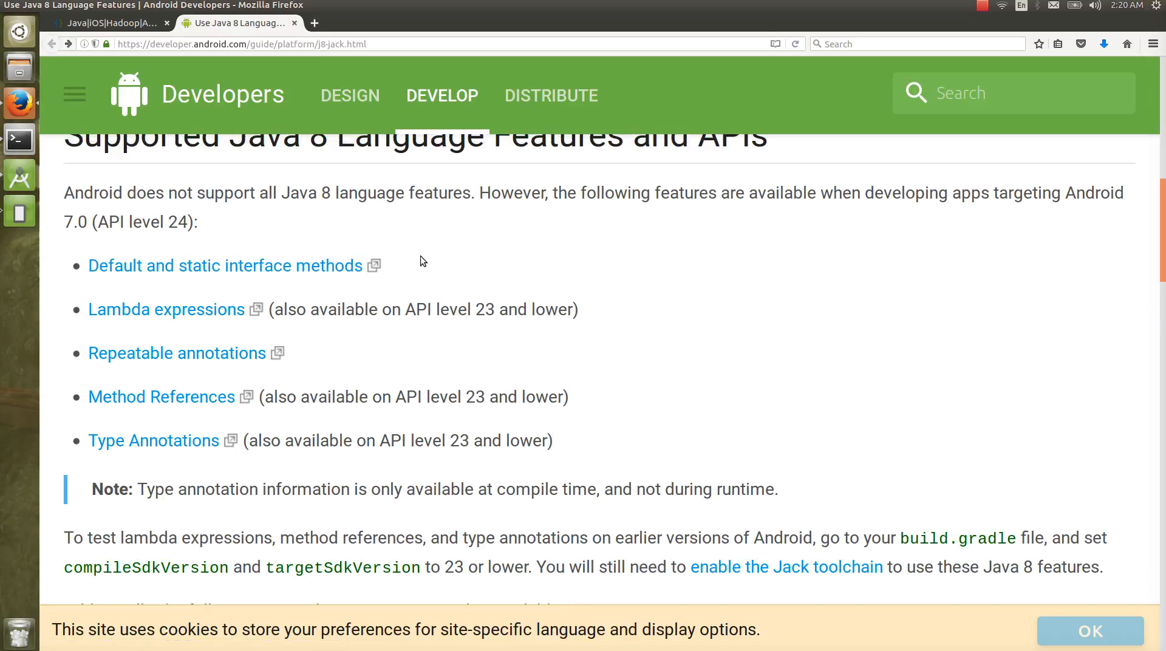
mouse_move(229, 340)
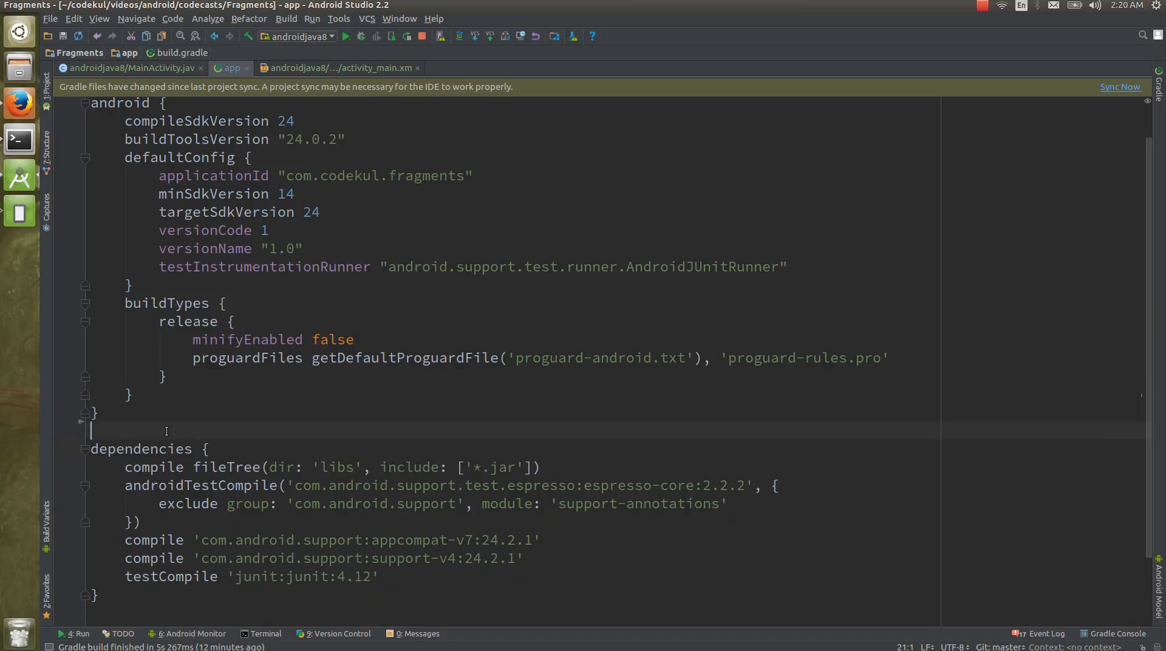
click(1120, 86)
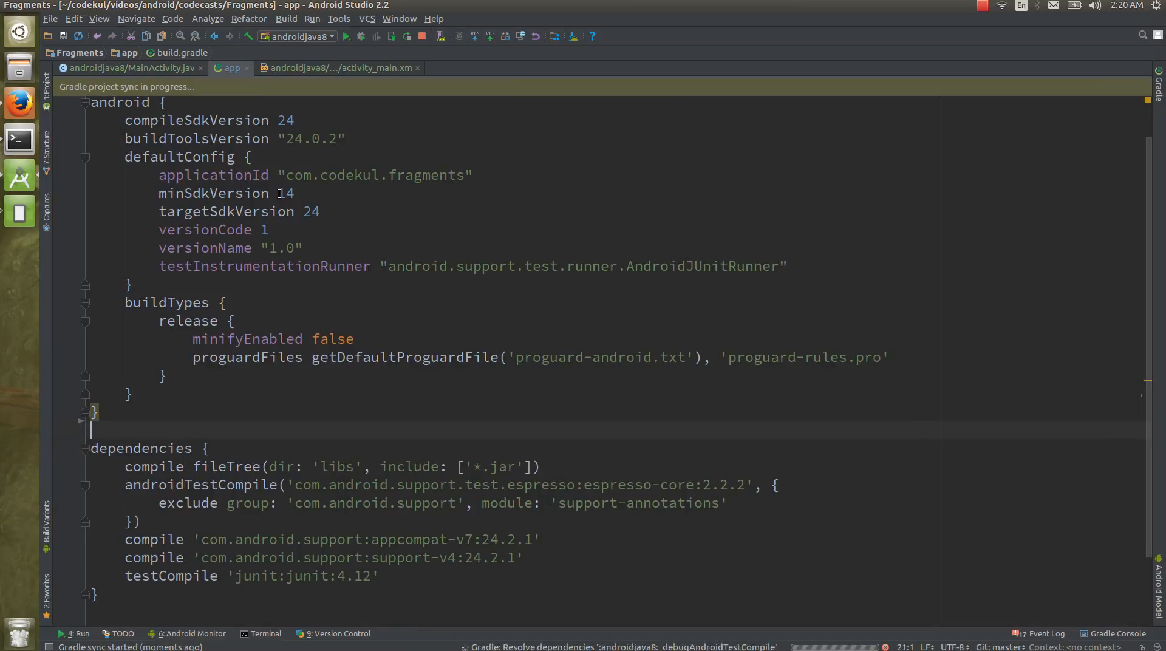
click(91, 68)
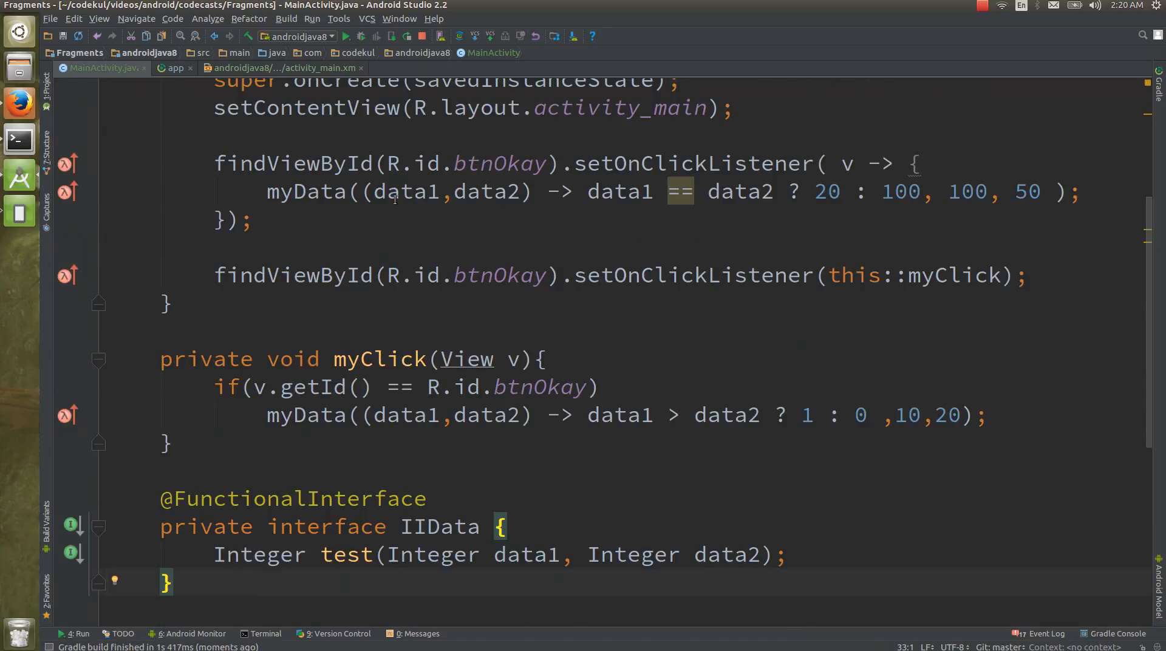
Write an anonymous-class myData(new IIData(){...},100,2) call, delete it, and start a new statement
drag(375, 192, 493, 192)
text(m)
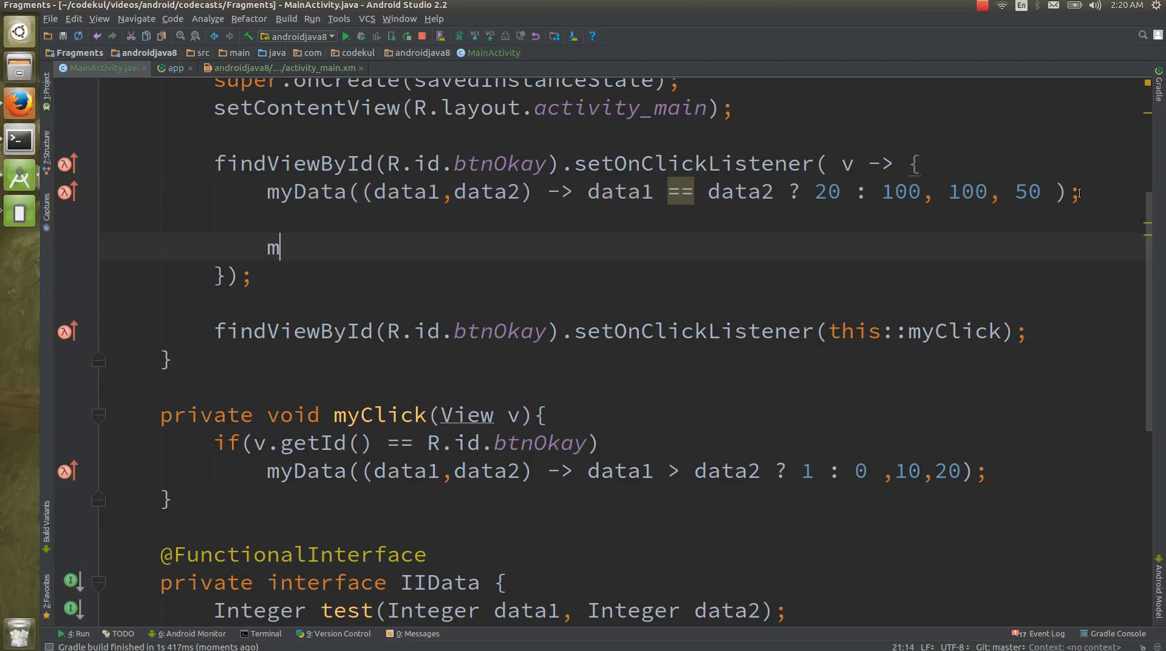
text(yData(new IIData() {)
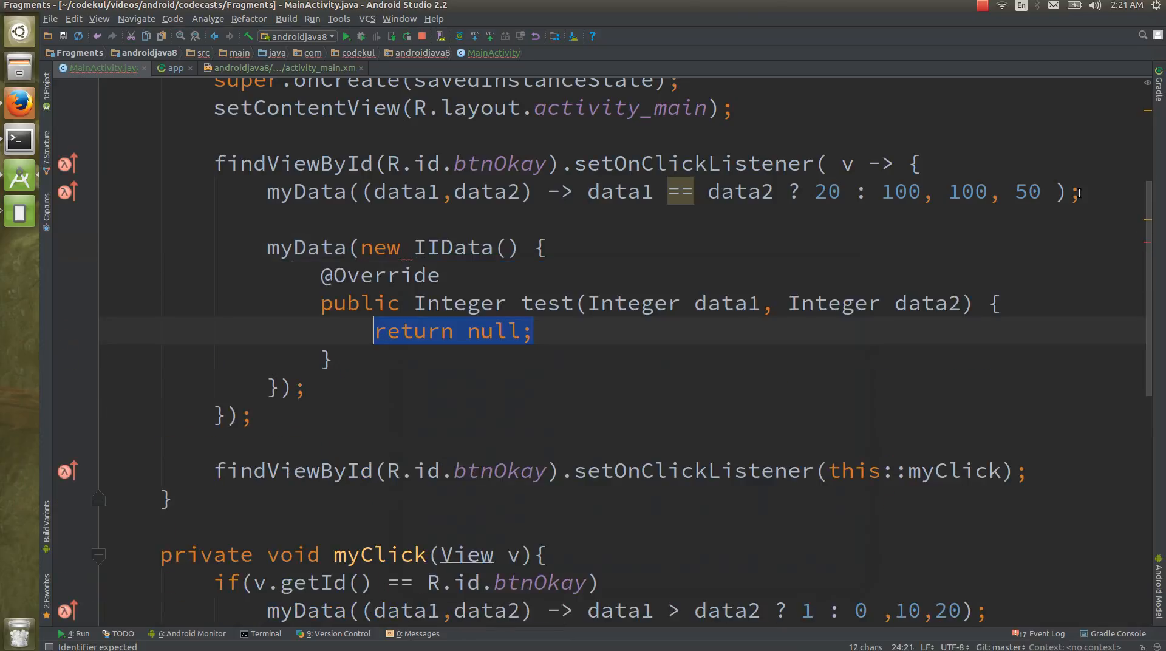
text(,)
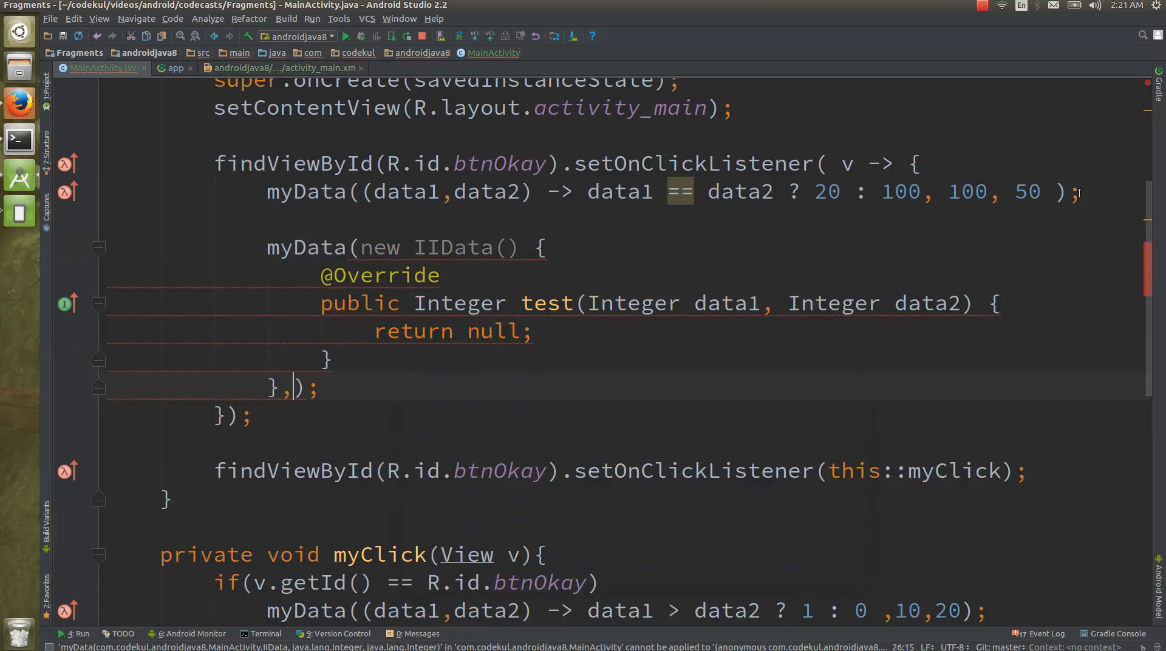
text(100,2)
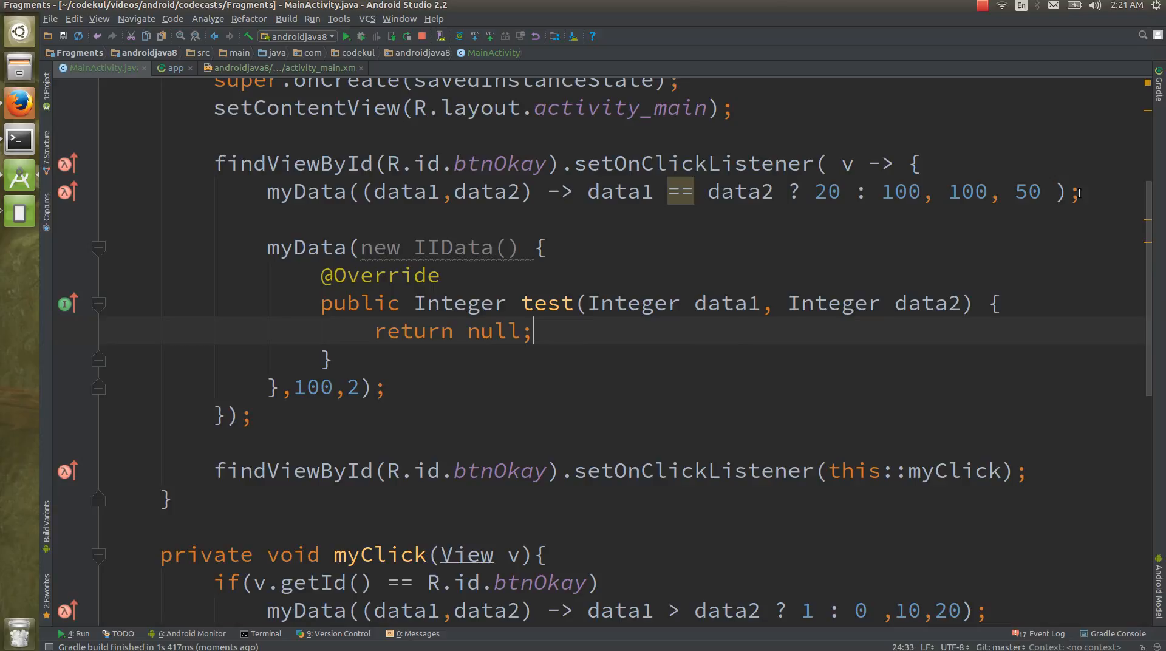
click(502, 248)
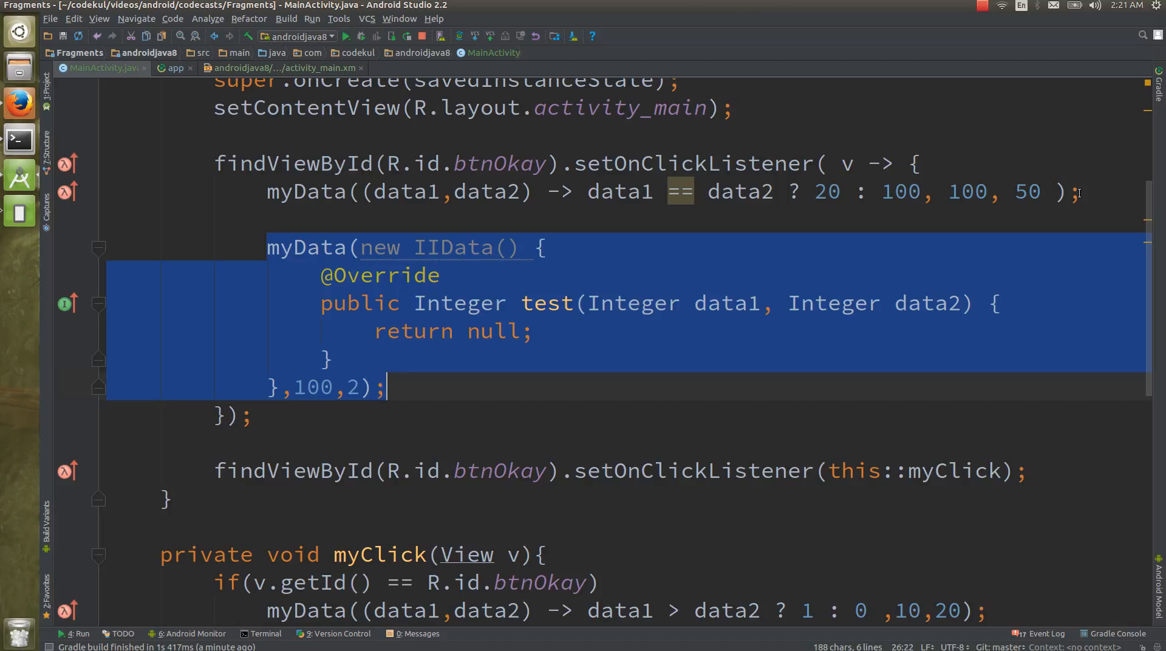
text(s)
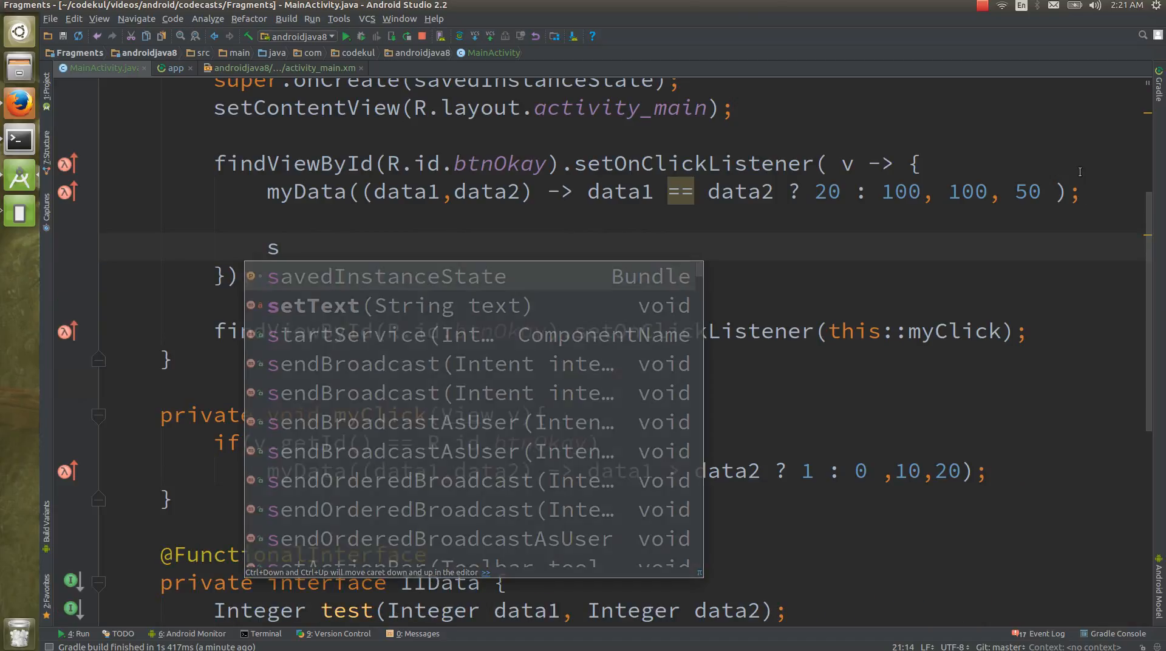